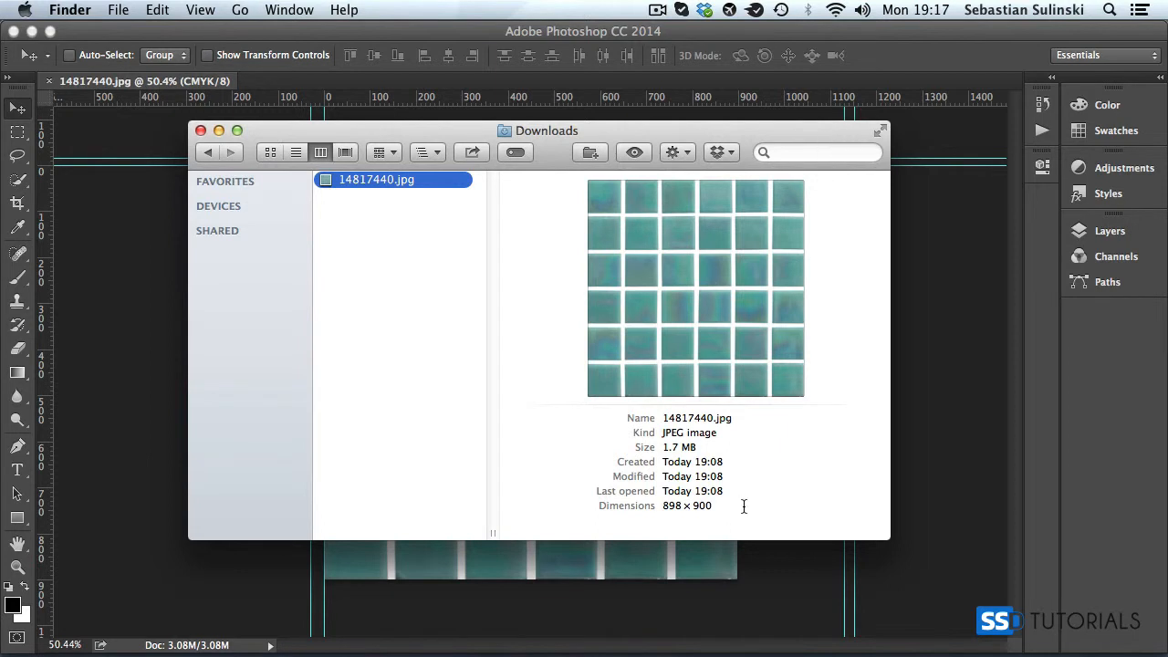
pyautogui.moveTo(356, 193)
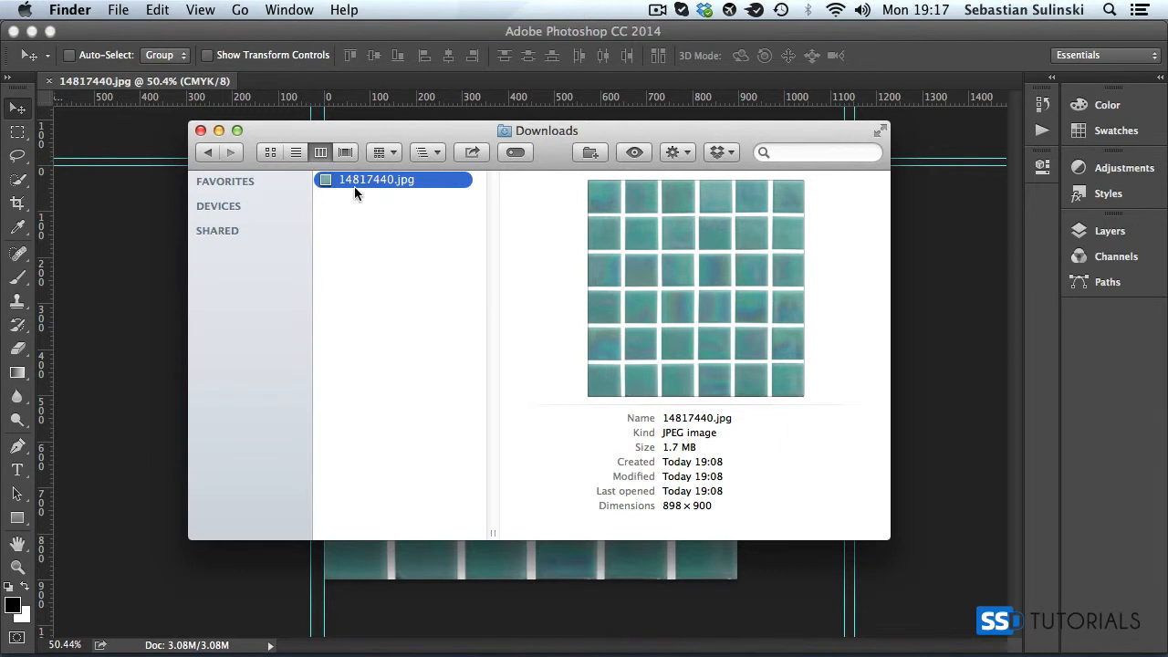
pyautogui.moveTo(812, 570)
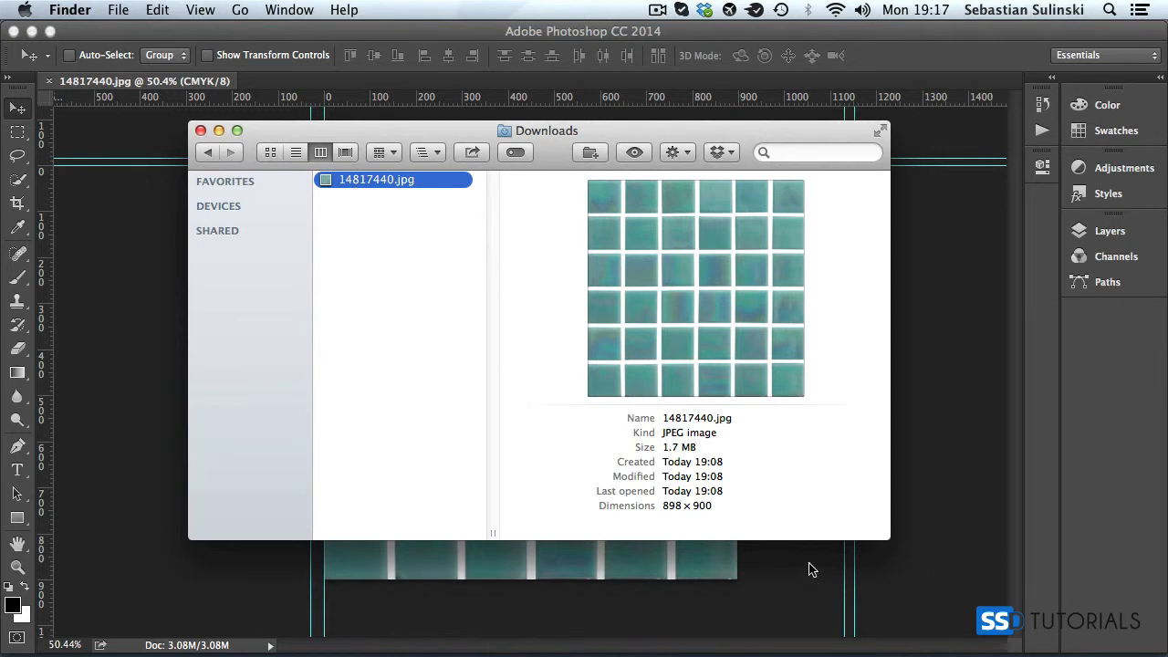
# Check in Finder that the tile JPEG is 898 × 900 pixels and 1.7 MB, then close the window
pyautogui.doubleClick(672, 447)
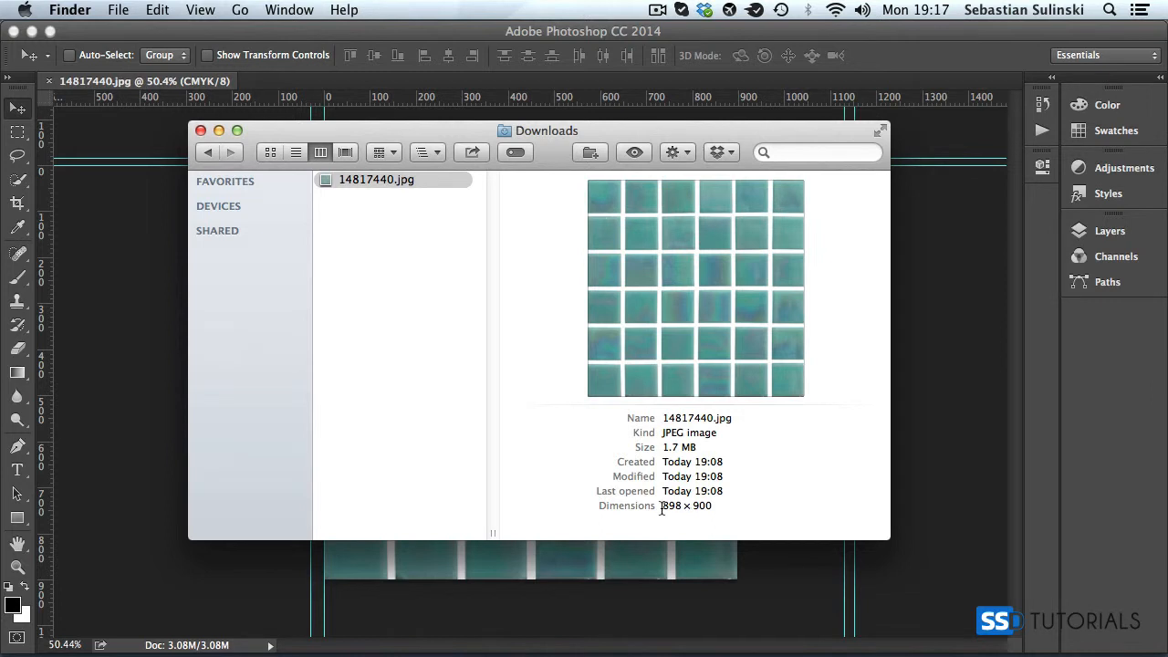
pyautogui.doubleClick(672, 506)
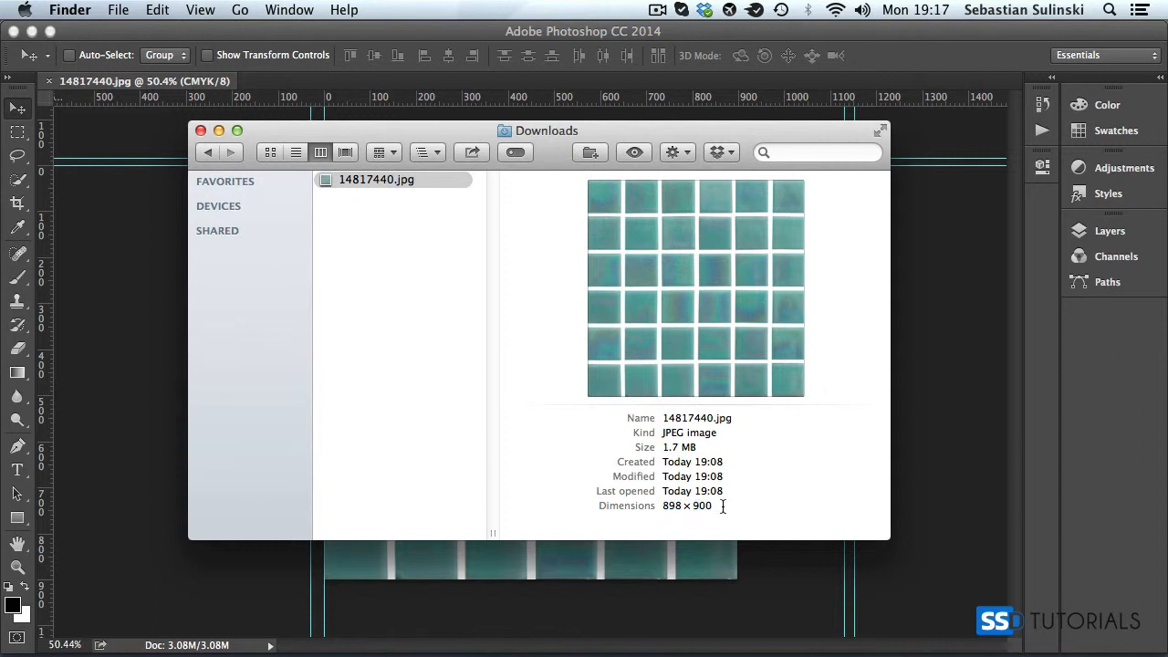
pyautogui.doubleClick(701, 505)
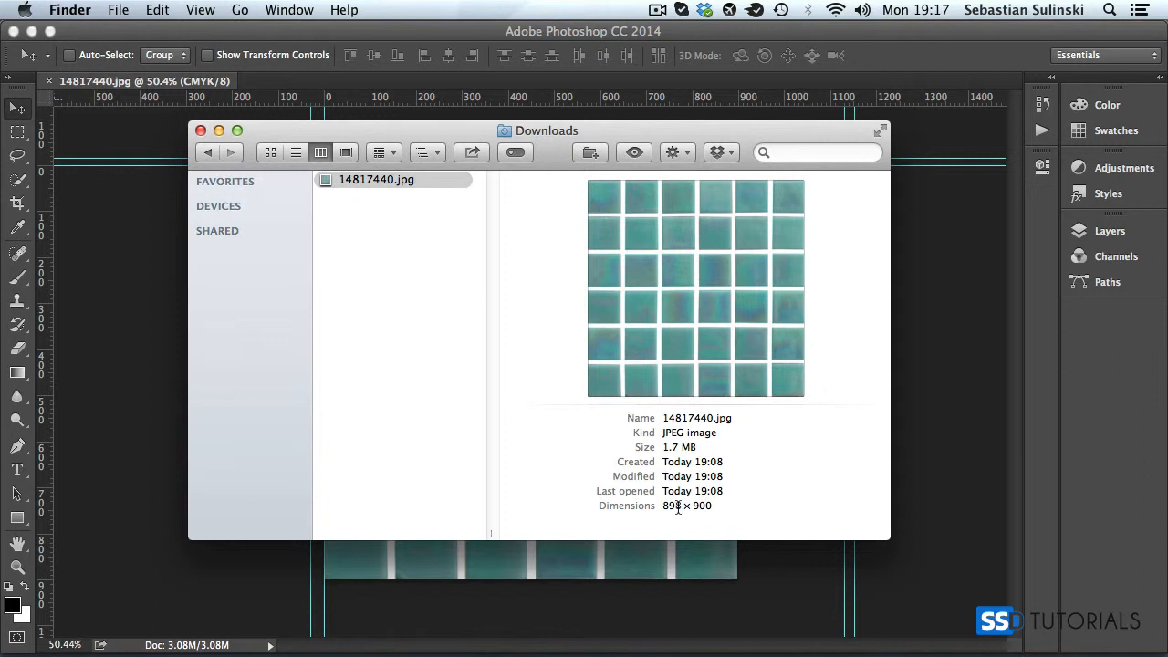
pyautogui.moveTo(667, 460)
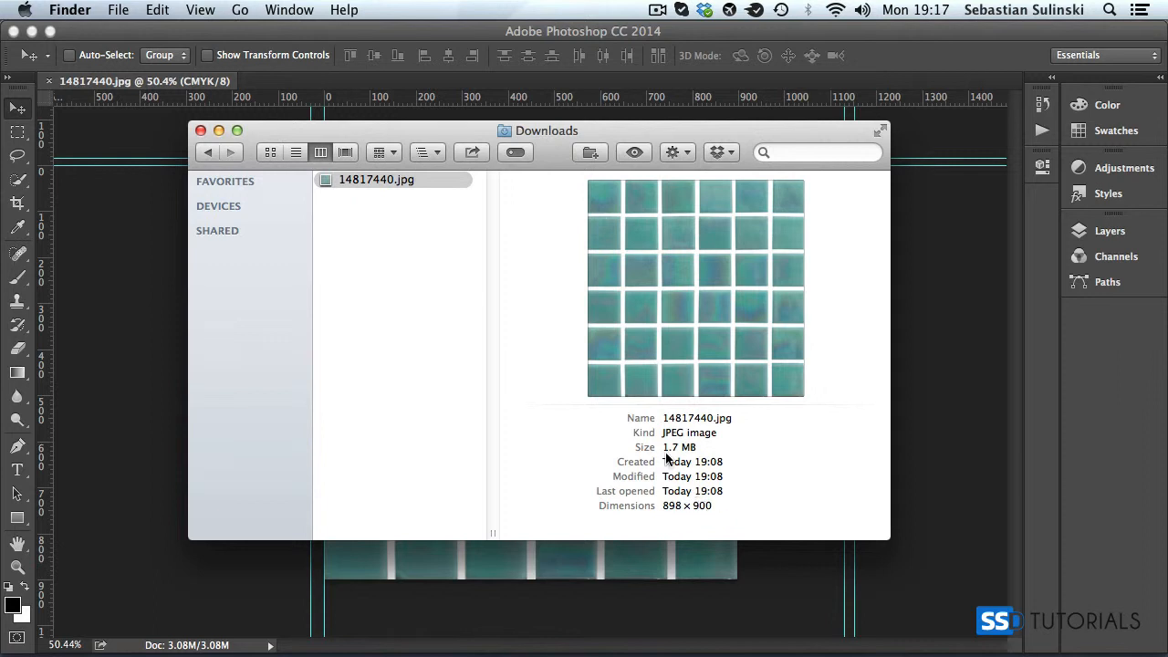
pyautogui.doubleClick(679, 447)
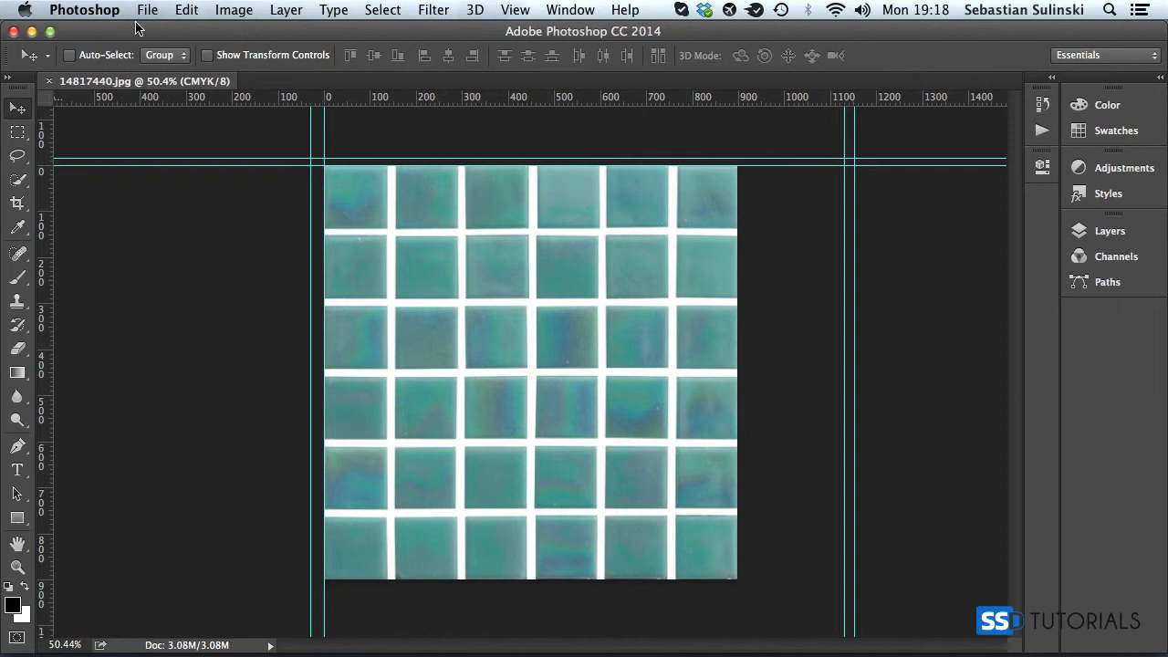
# Bring up the Image Size dialog for the tile photo via Image > Image Size
pyautogui.click(234, 11)
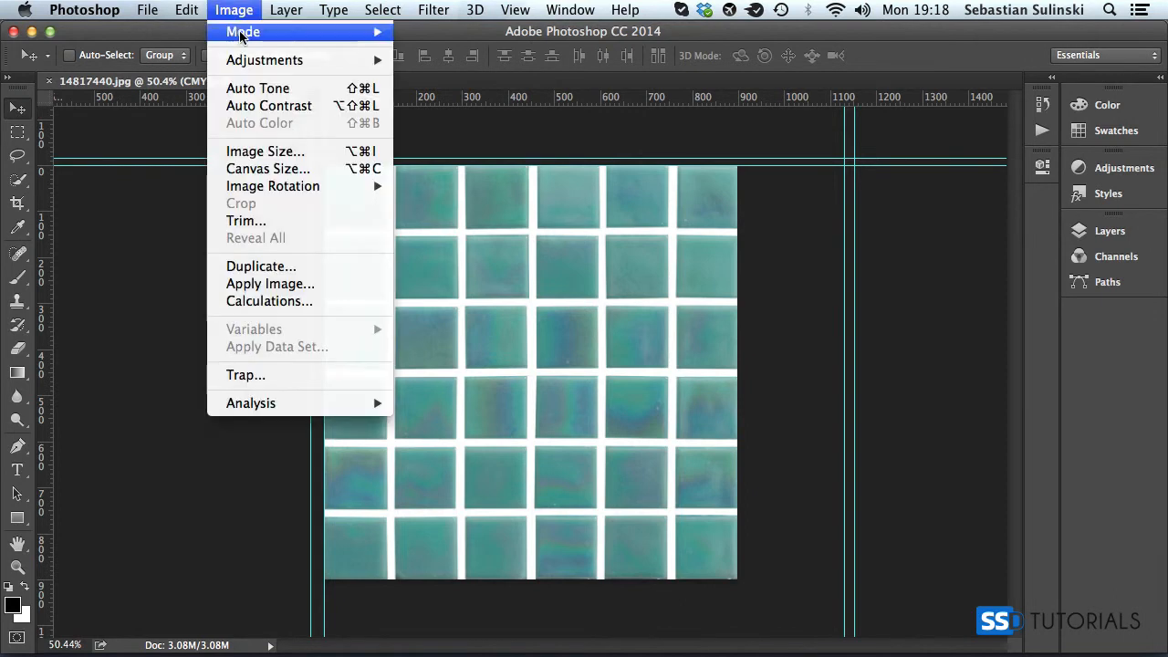
pyautogui.click(264, 150)
pyautogui.write('72')
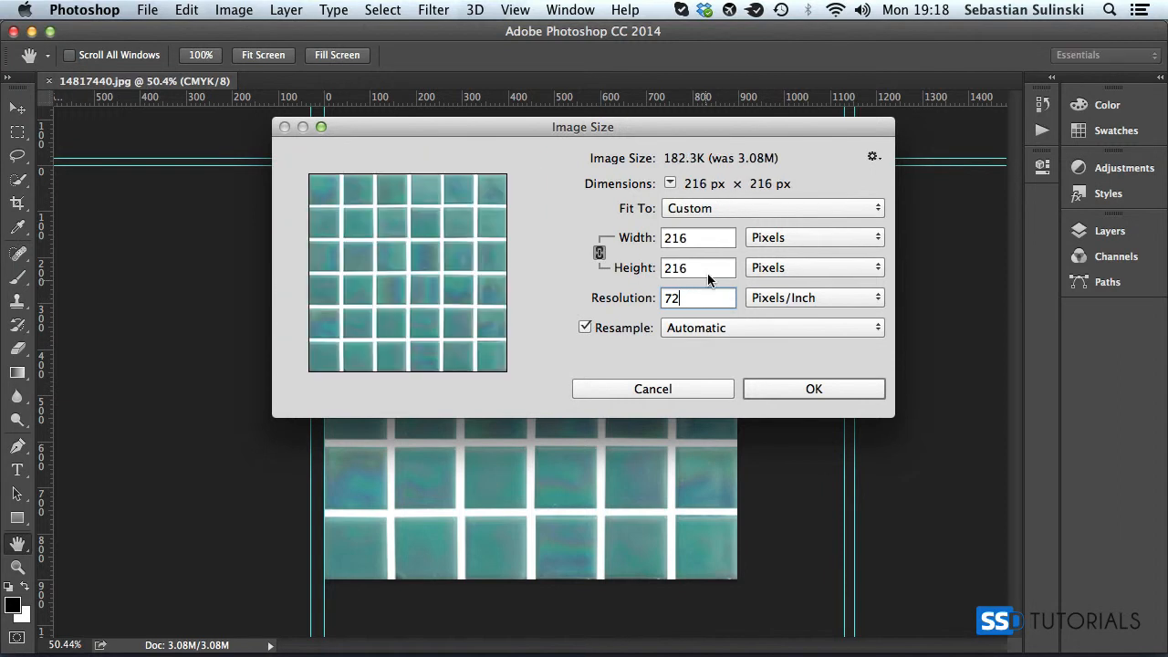
# Set resolution to 72 pixels/inch without resampling, keeping the image at 898 × 900 pixels, and apply
pyautogui.click(698, 237)
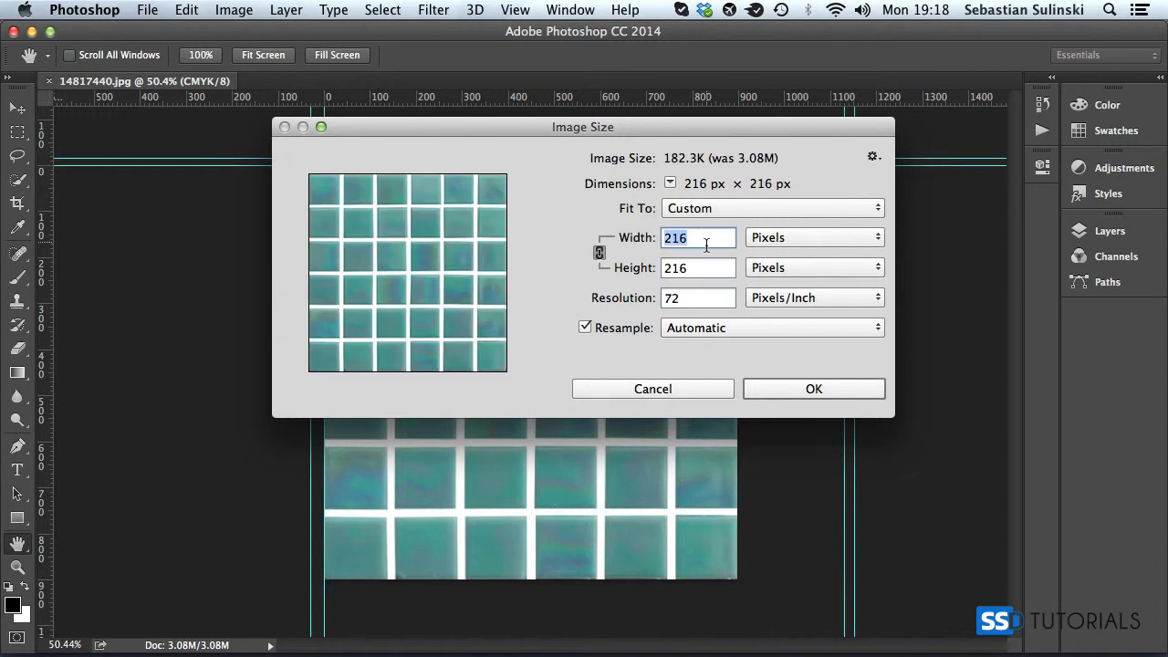
pyautogui.click(698, 298)
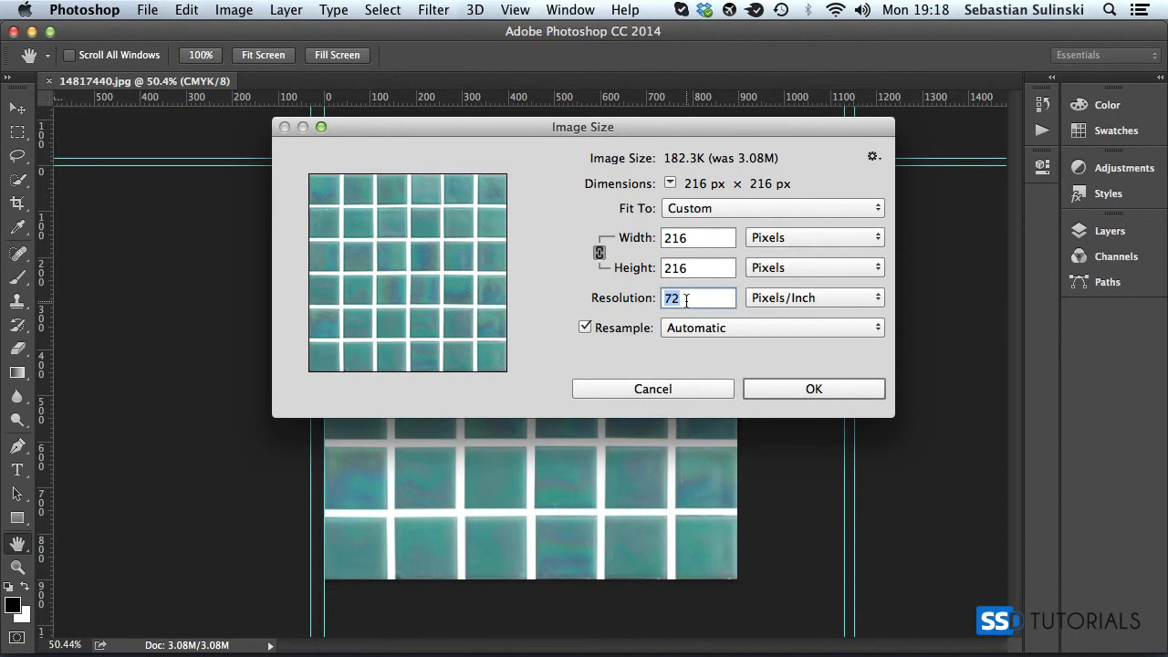
pyautogui.write('300')
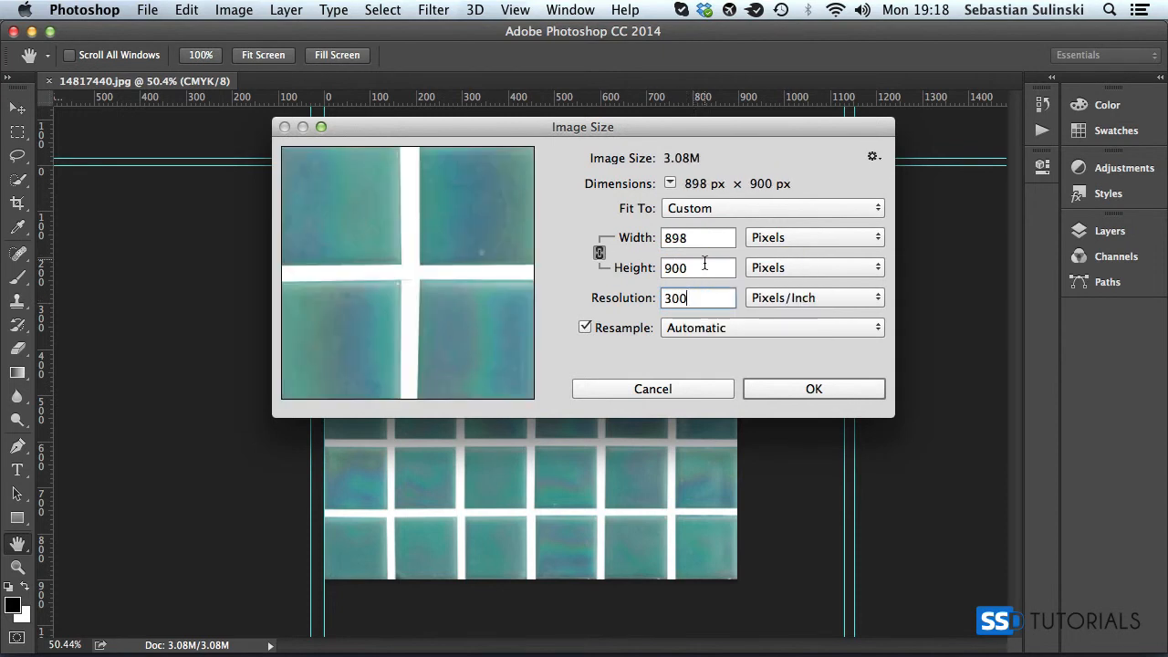
pyautogui.moveTo(697, 266)
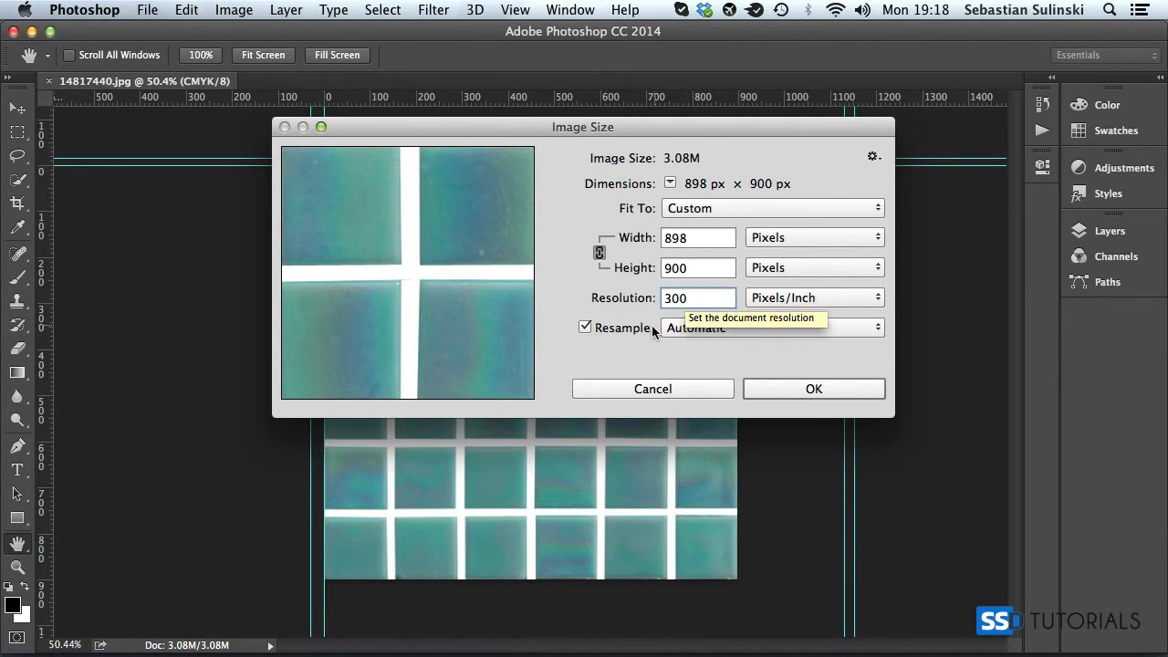
pyautogui.click(584, 328)
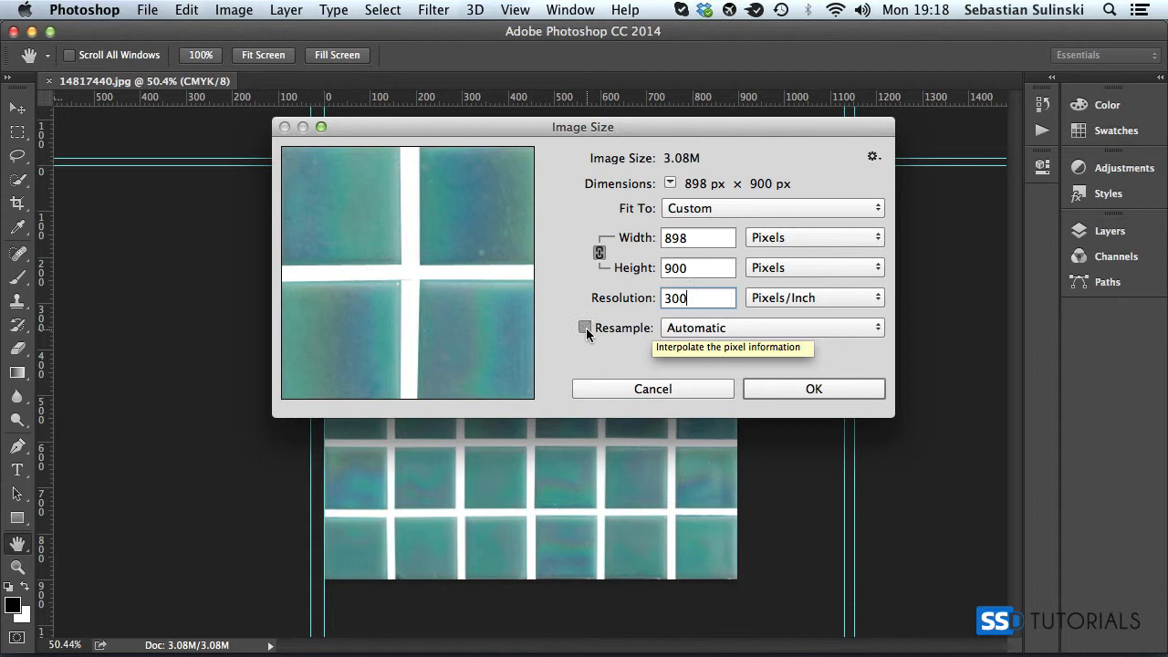
pyautogui.click(584, 329)
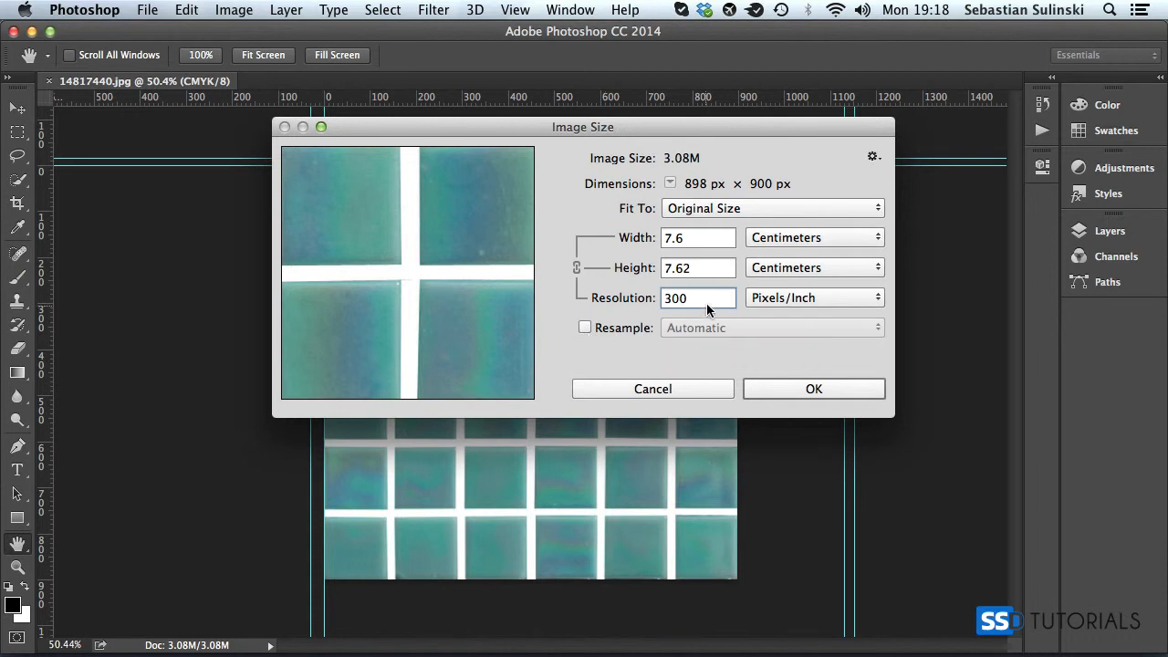
pyautogui.write('7')
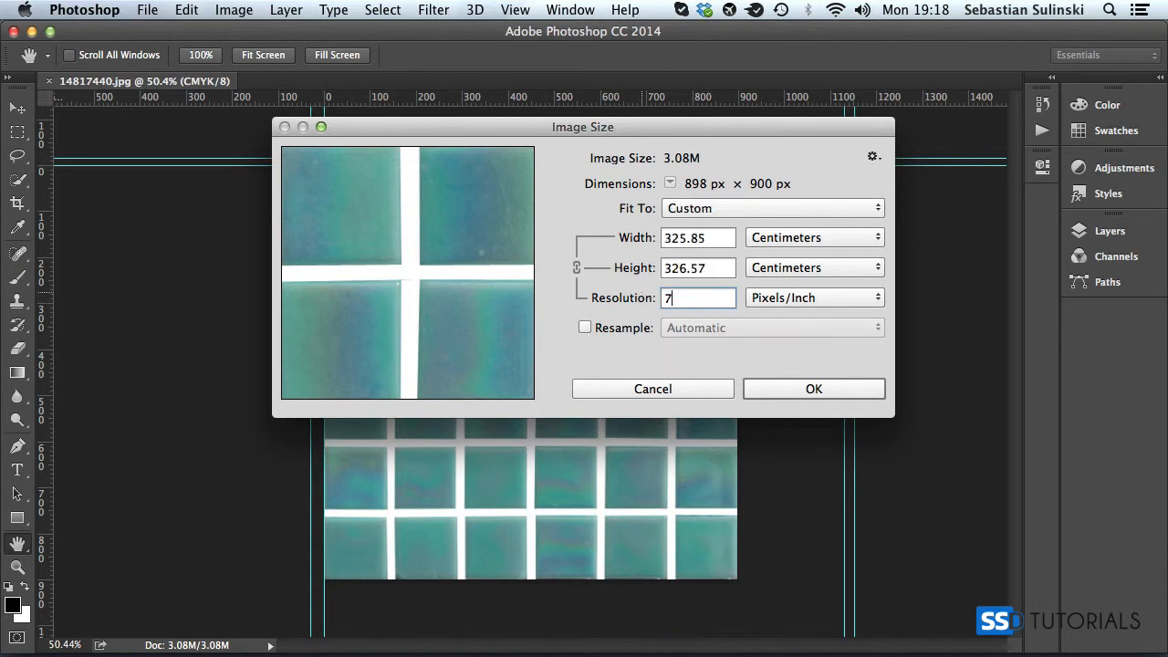
pyautogui.write('2')
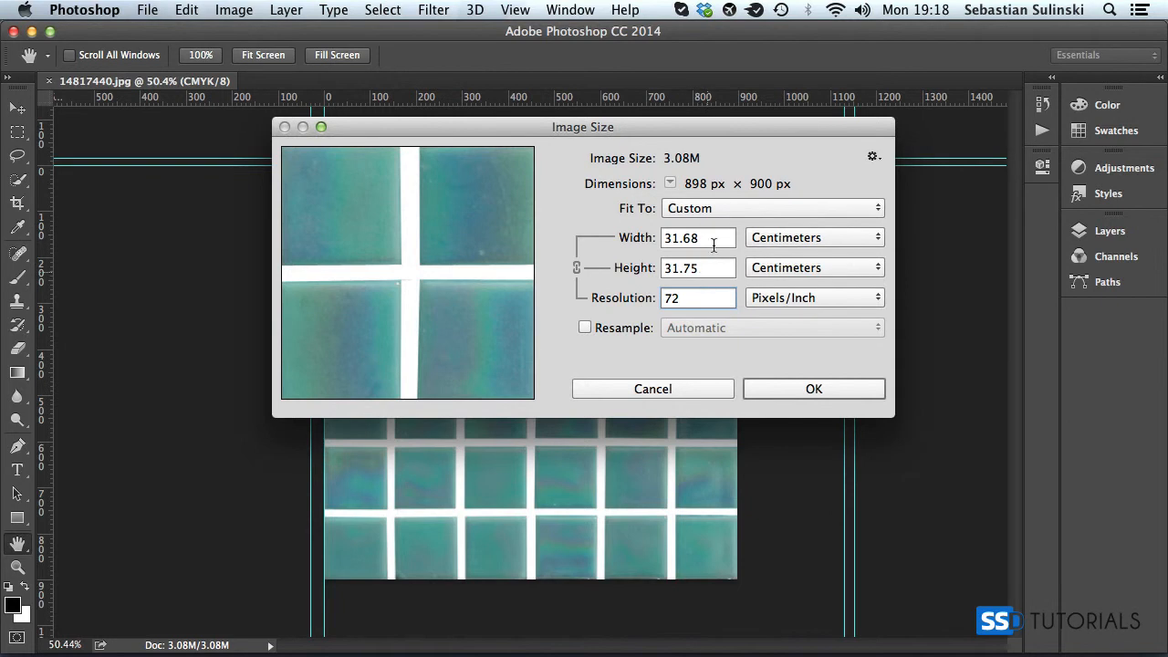
pyautogui.click(584, 328)
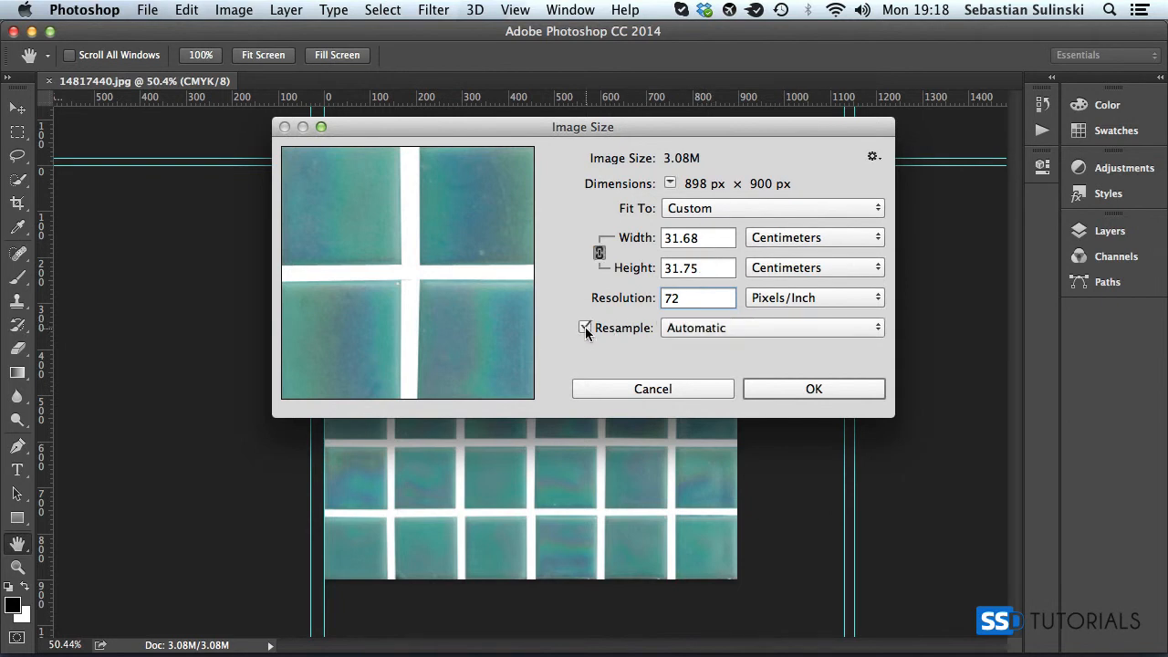
pyautogui.click(813, 238)
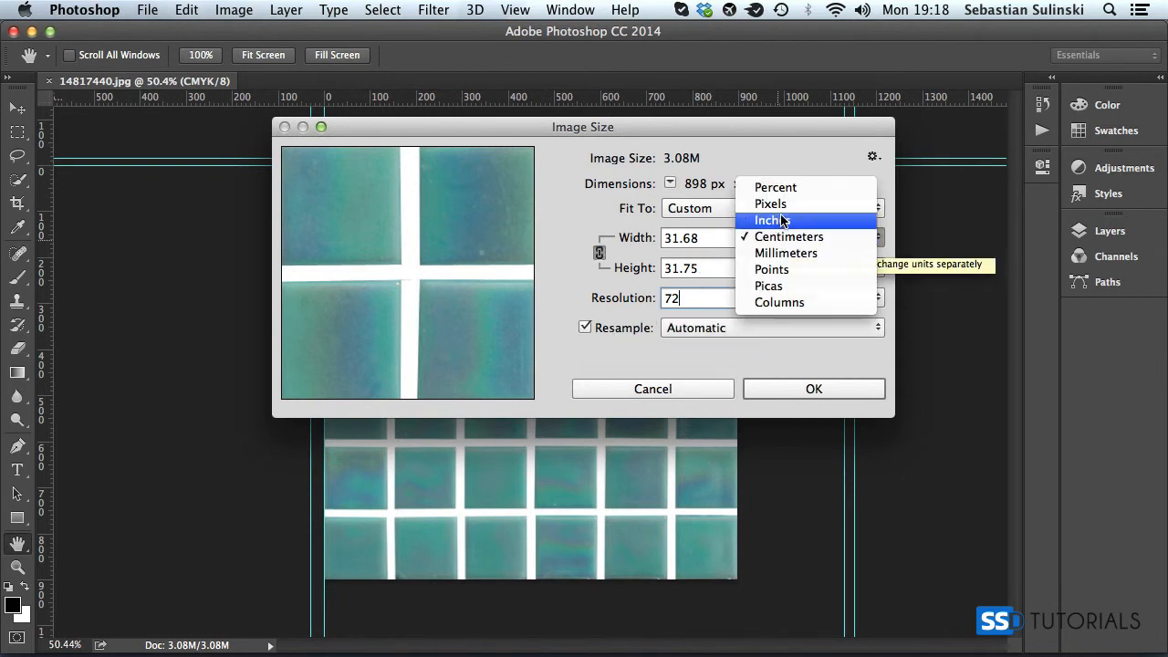
pyautogui.click(770, 204)
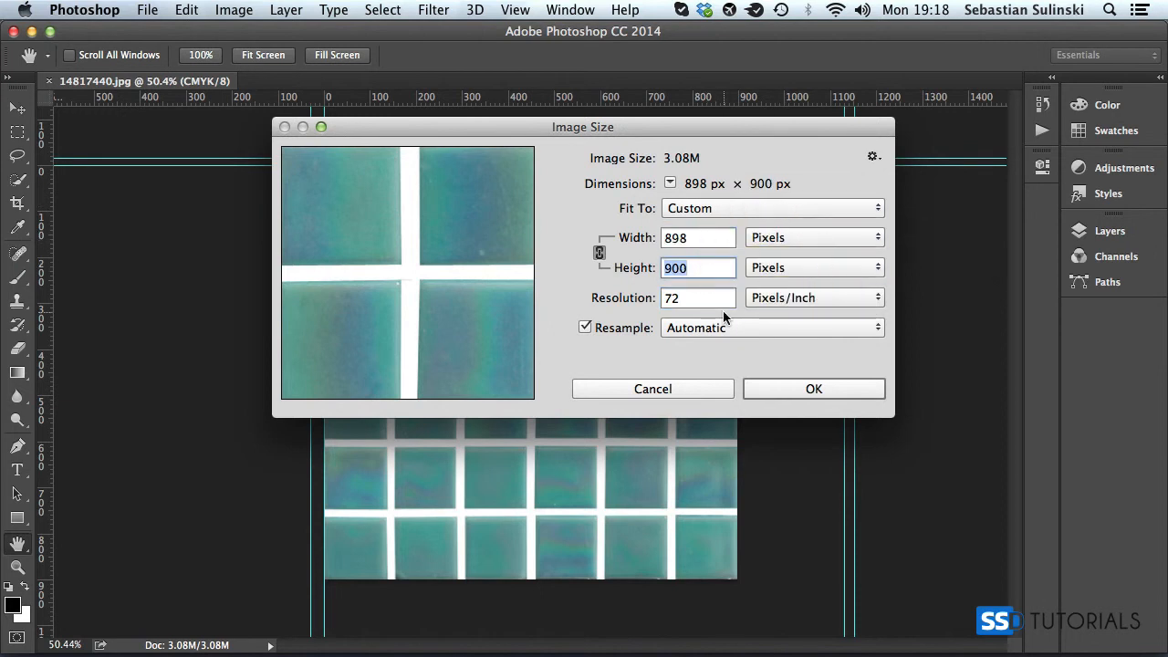
pyautogui.click(814, 387)
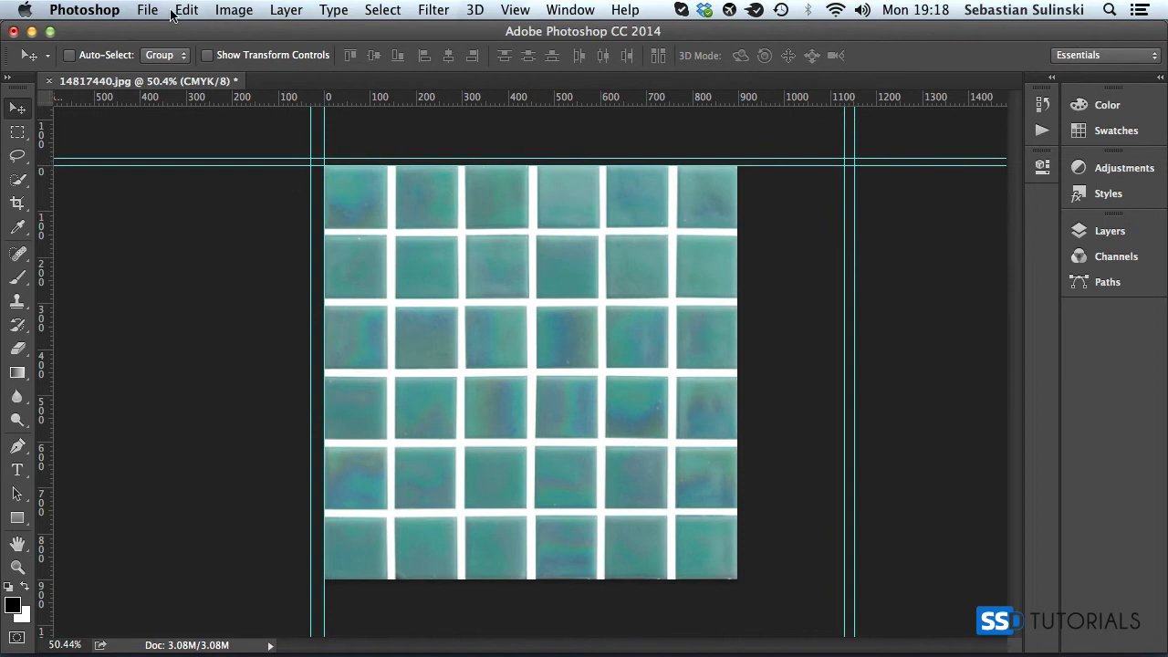
pyautogui.moveTo(347, 245)
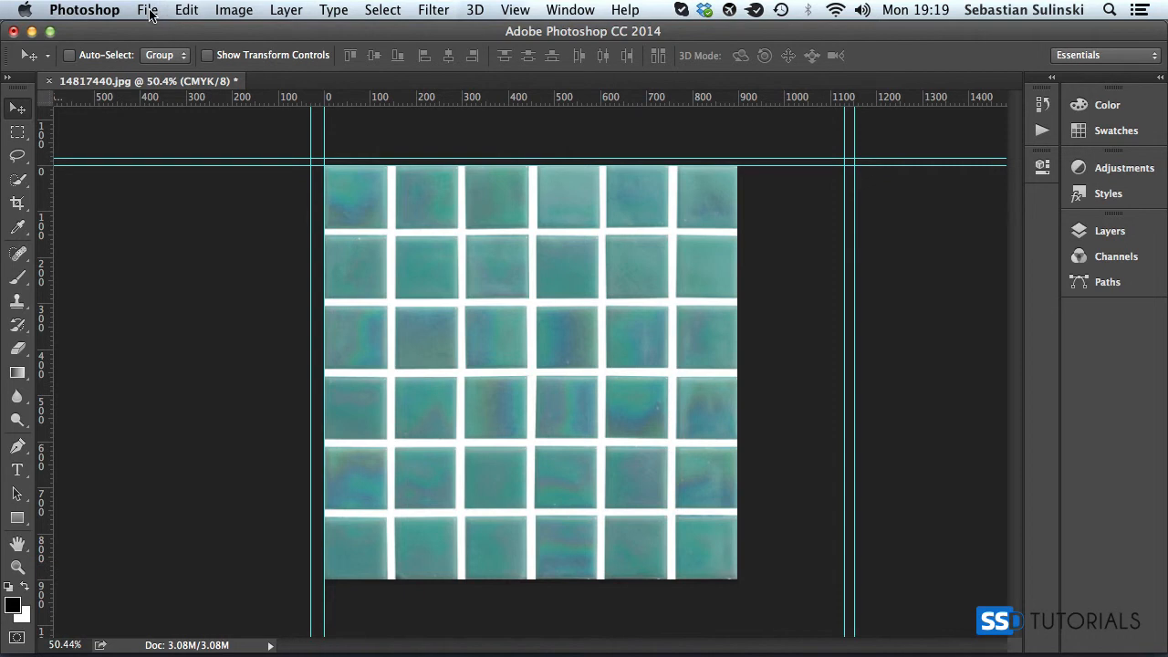
# Bring up the Fit Image dialog from File > Automate
pyautogui.click(146, 11)
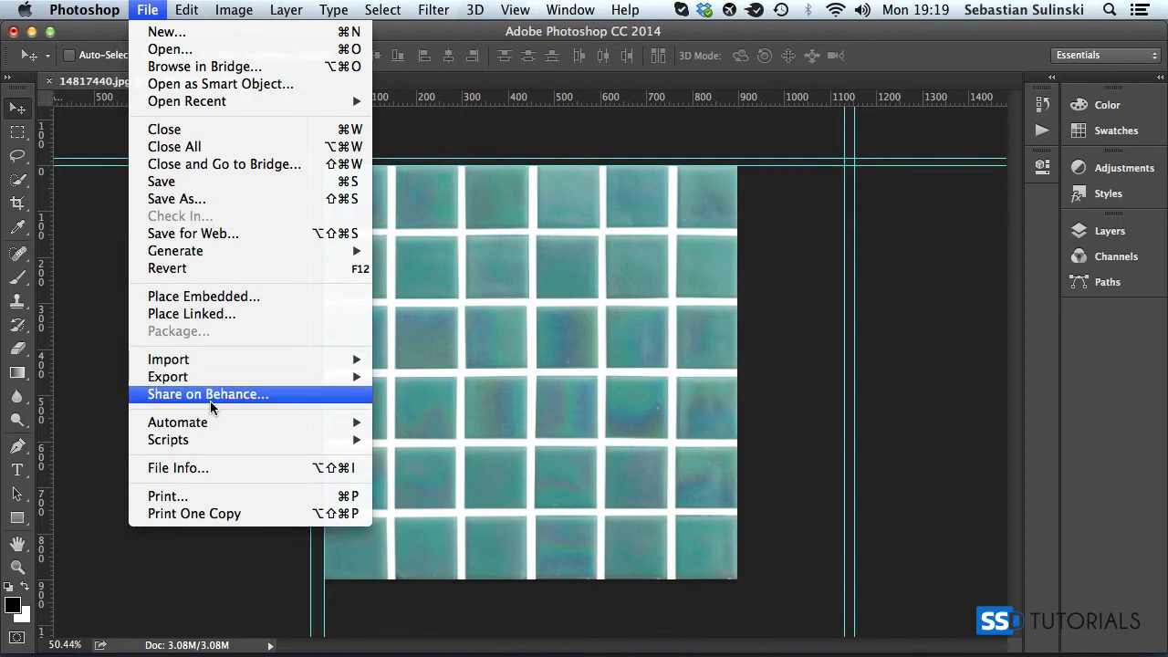
pyautogui.moveTo(177, 422)
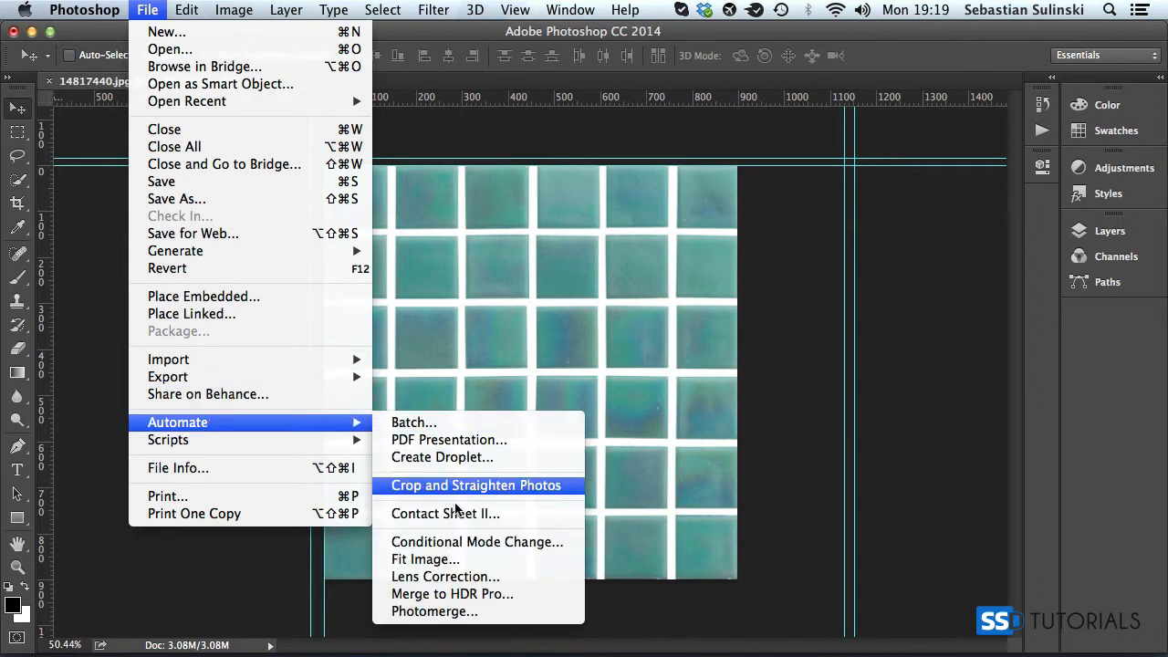
pyautogui.click(423, 559)
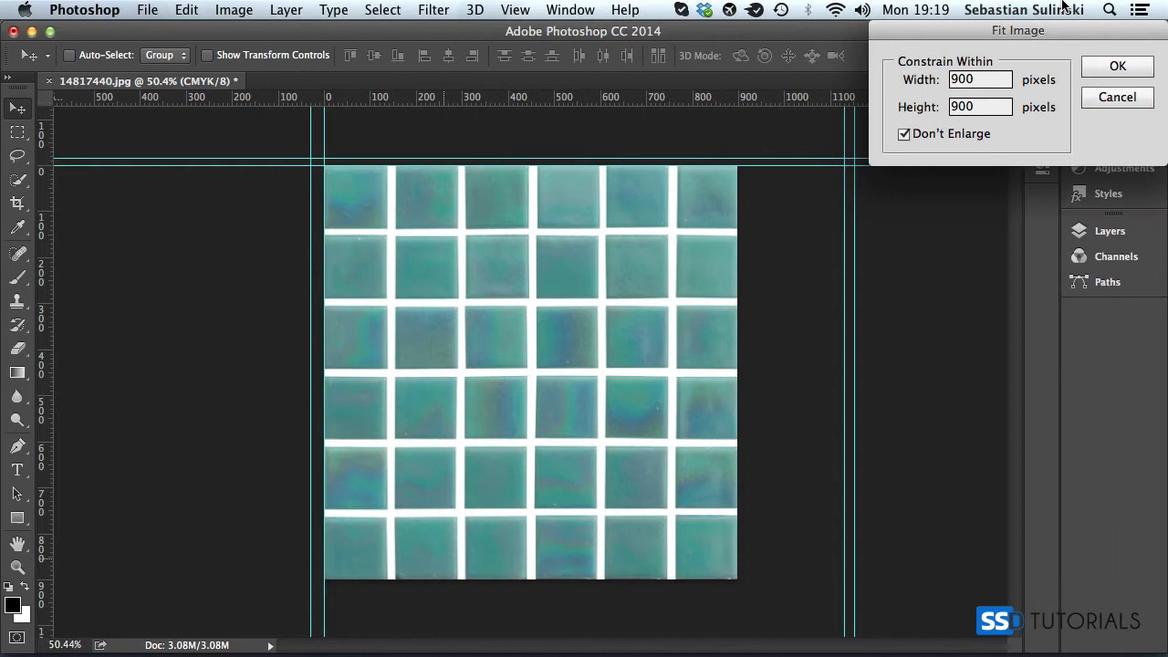
# Fit the tile image within 900 × 900 pixels with Don't Enlarge kept on
pyautogui.moveTo(1018, 29); pyautogui.dragTo(544, 237)
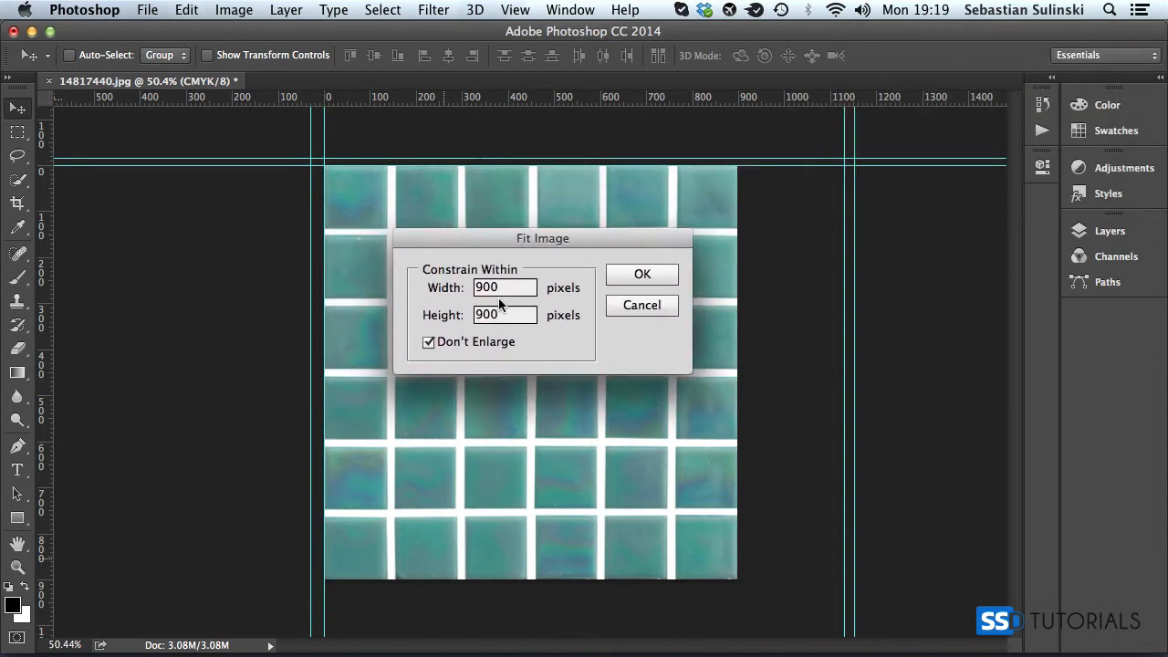
pyautogui.click(504, 287)
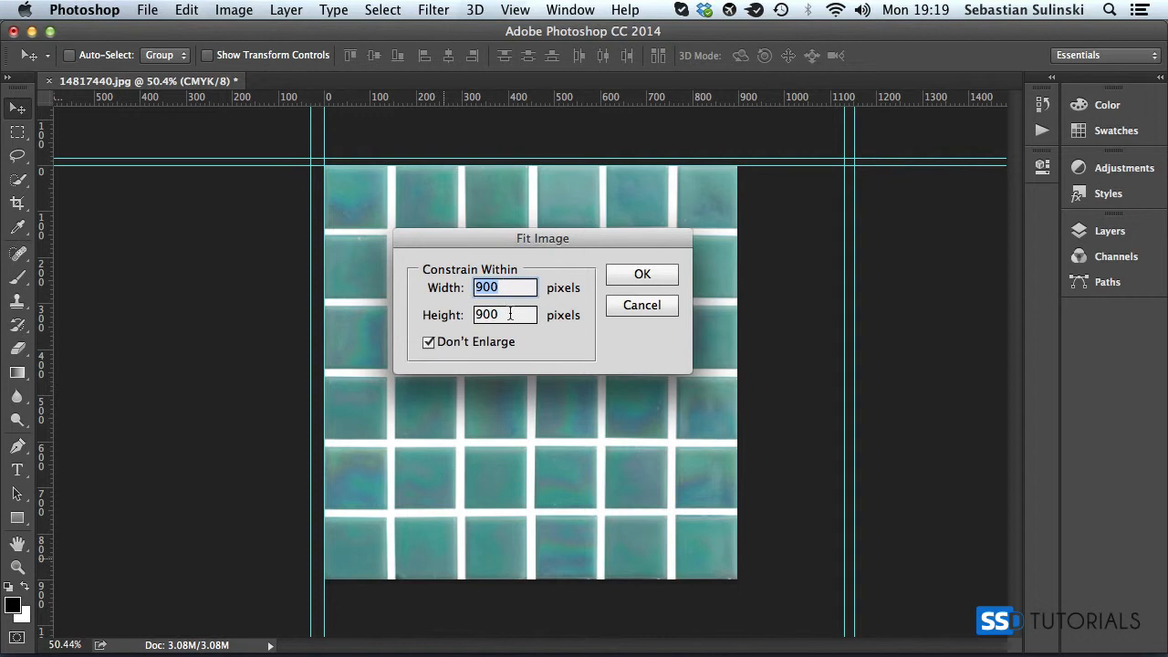
pyautogui.click(504, 314)
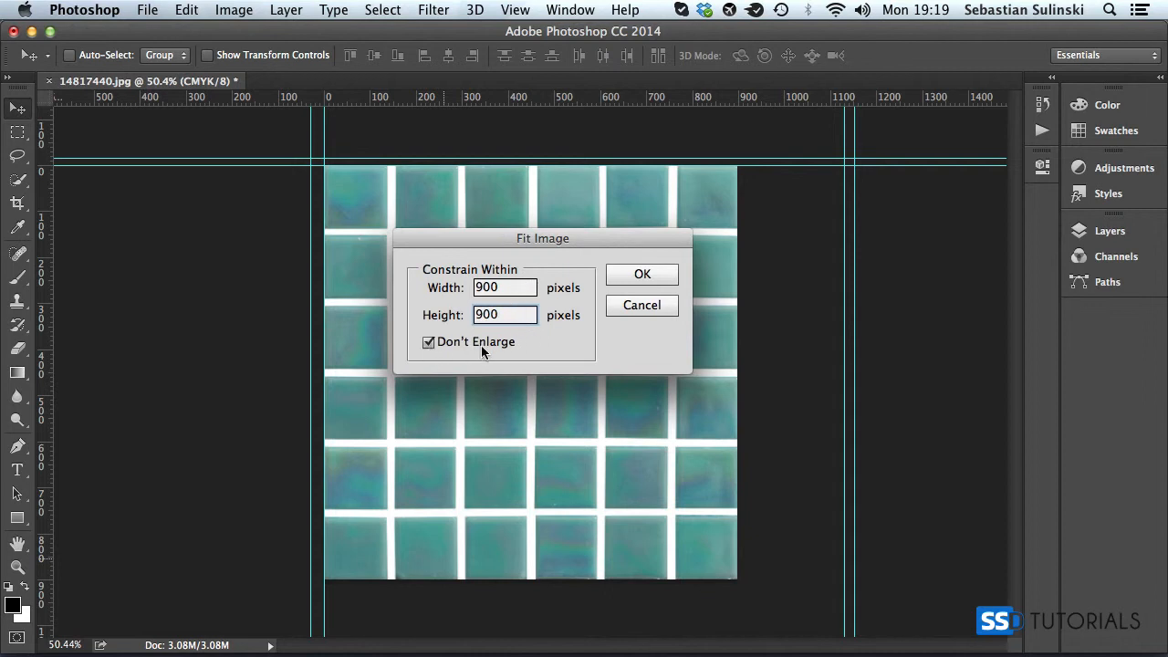
pyautogui.click(504, 314)
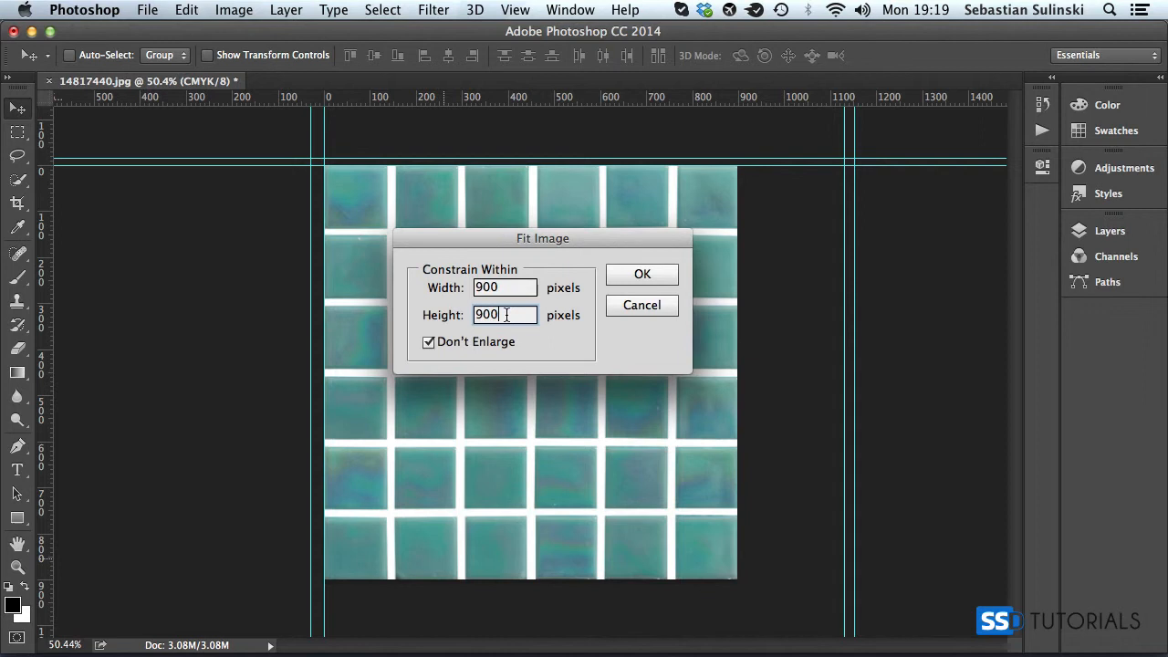
pyautogui.moveTo(533, 343)
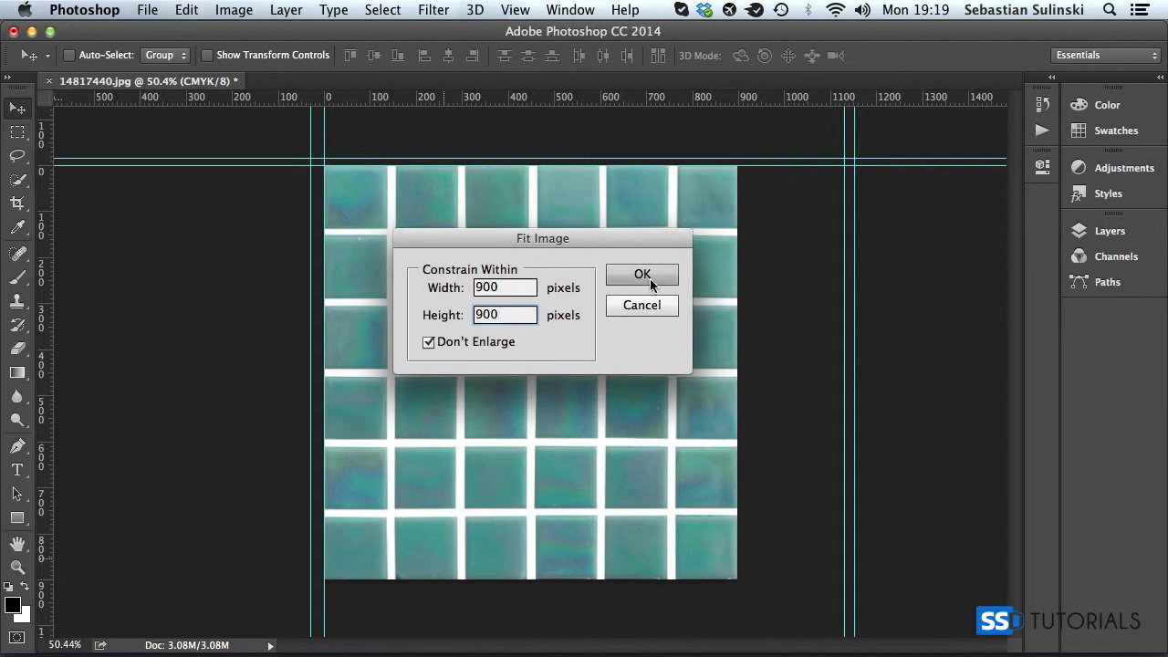
pyautogui.click(643, 274)
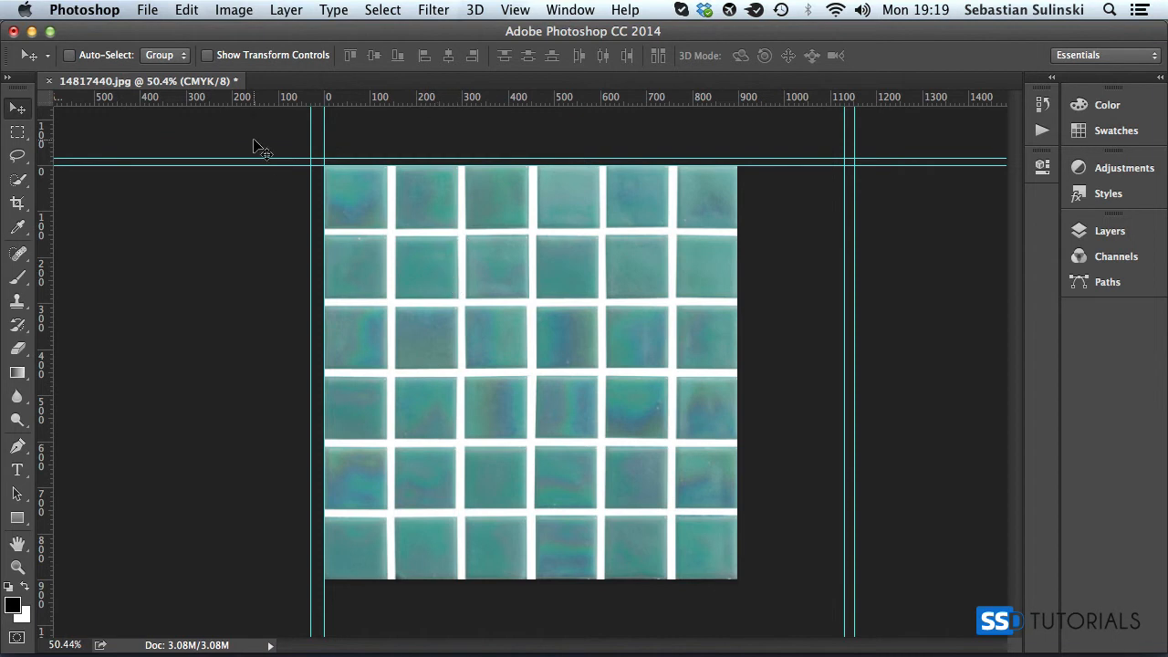
pyautogui.moveTo(307, 172)
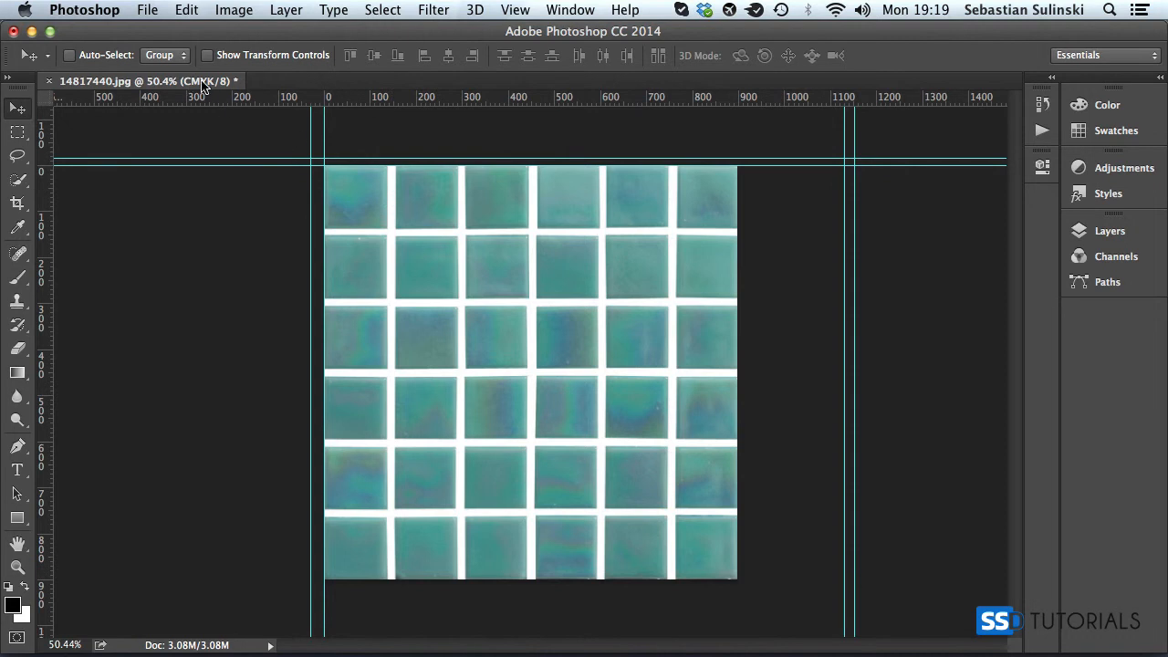
pyautogui.moveTo(193, 80)
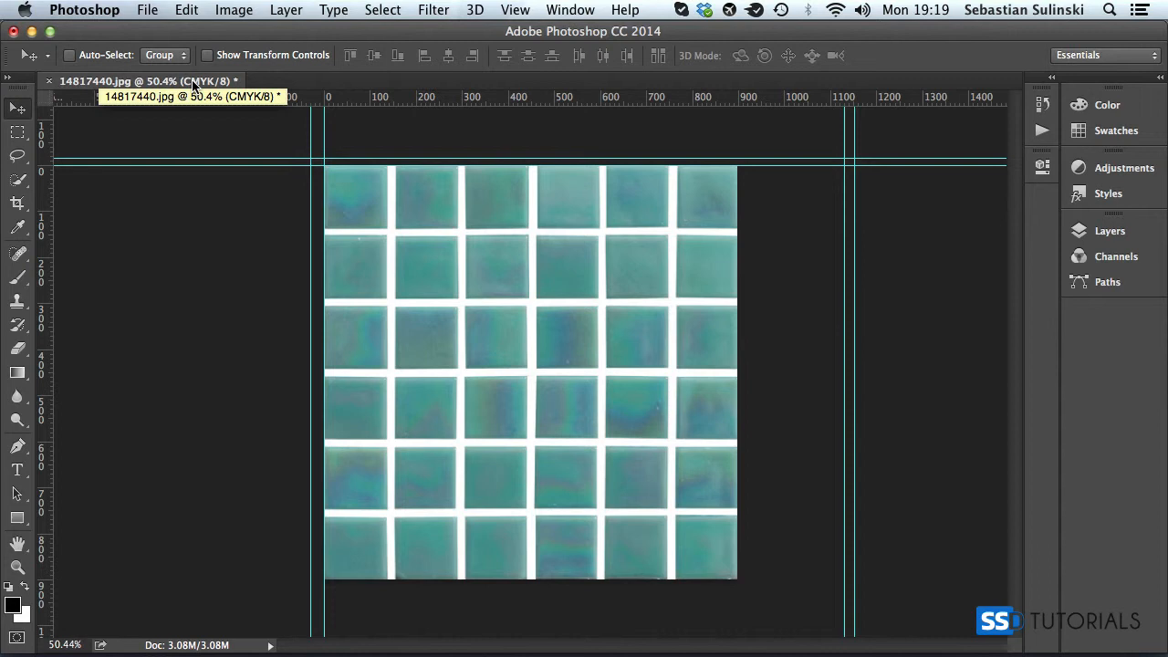
# Convert the tile image to RGB Color via Image > Mode
pyautogui.click(234, 11)
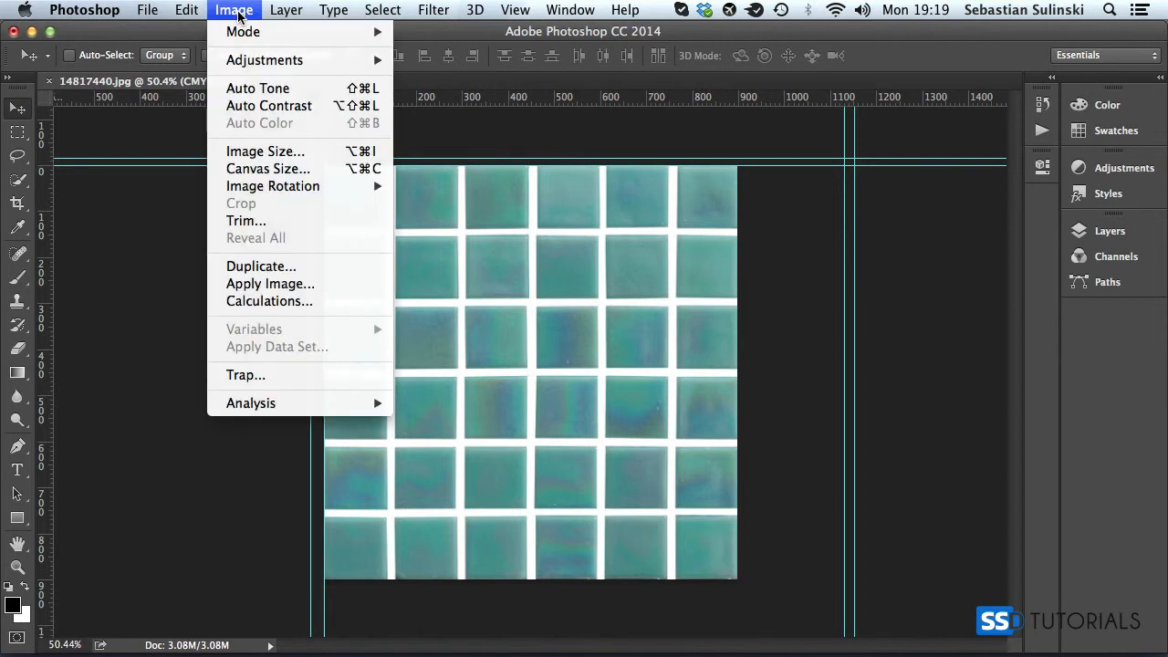
pyautogui.moveTo(243, 33)
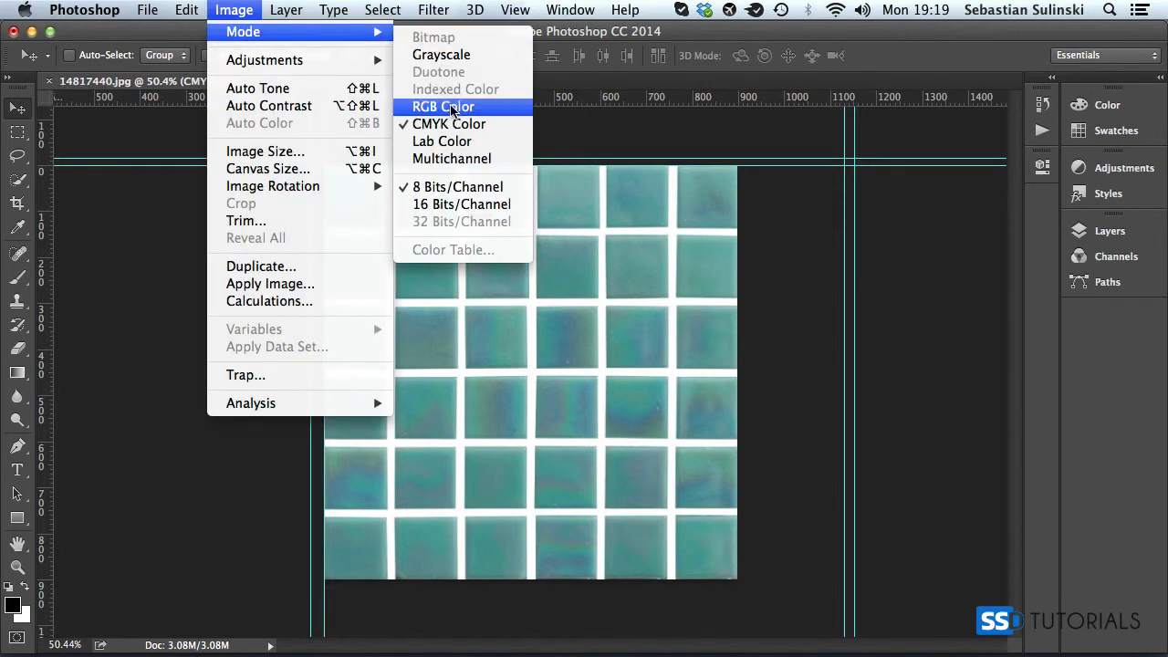
pyautogui.click(449, 106)
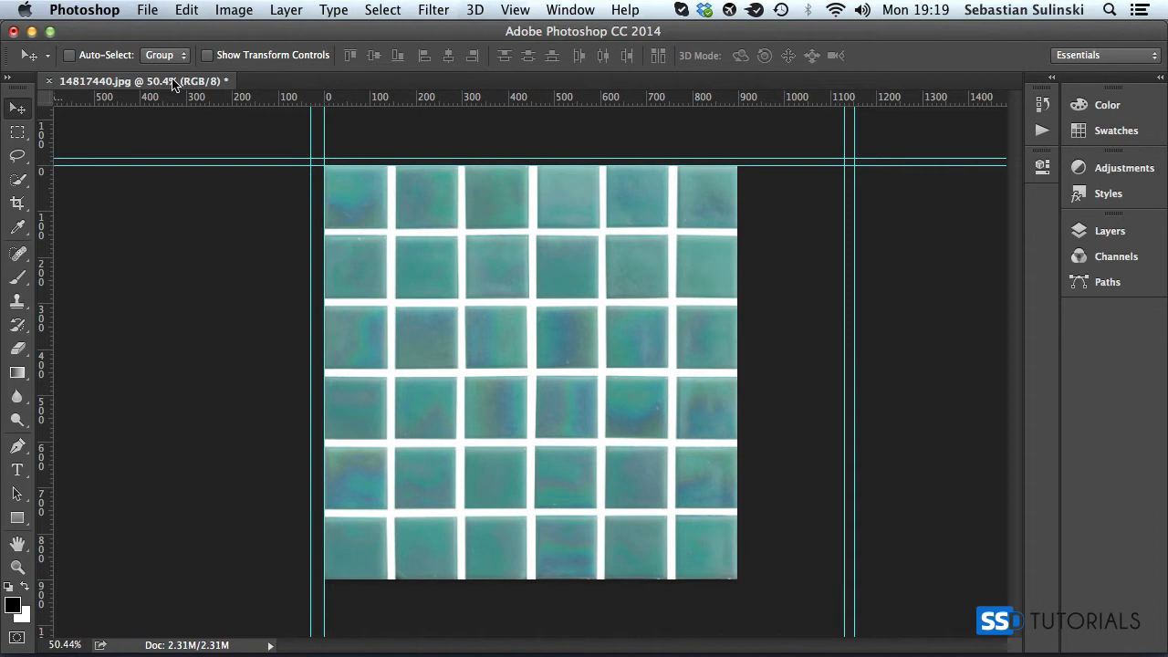
pyautogui.click(146, 11)
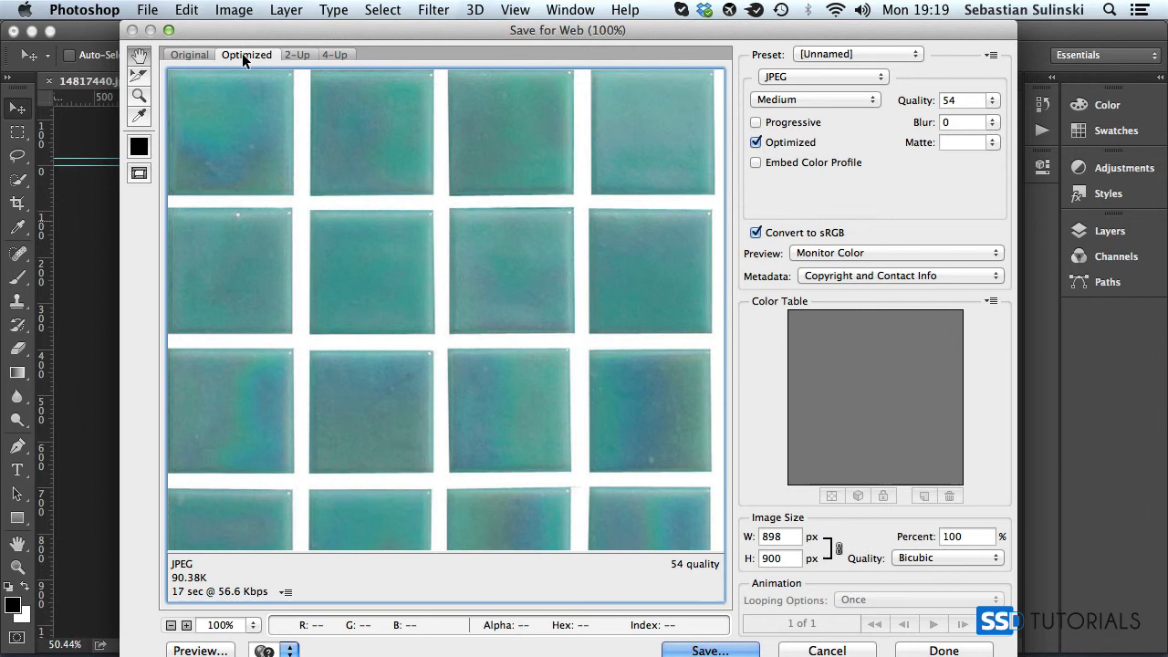
pyautogui.moveTo(186, 588)
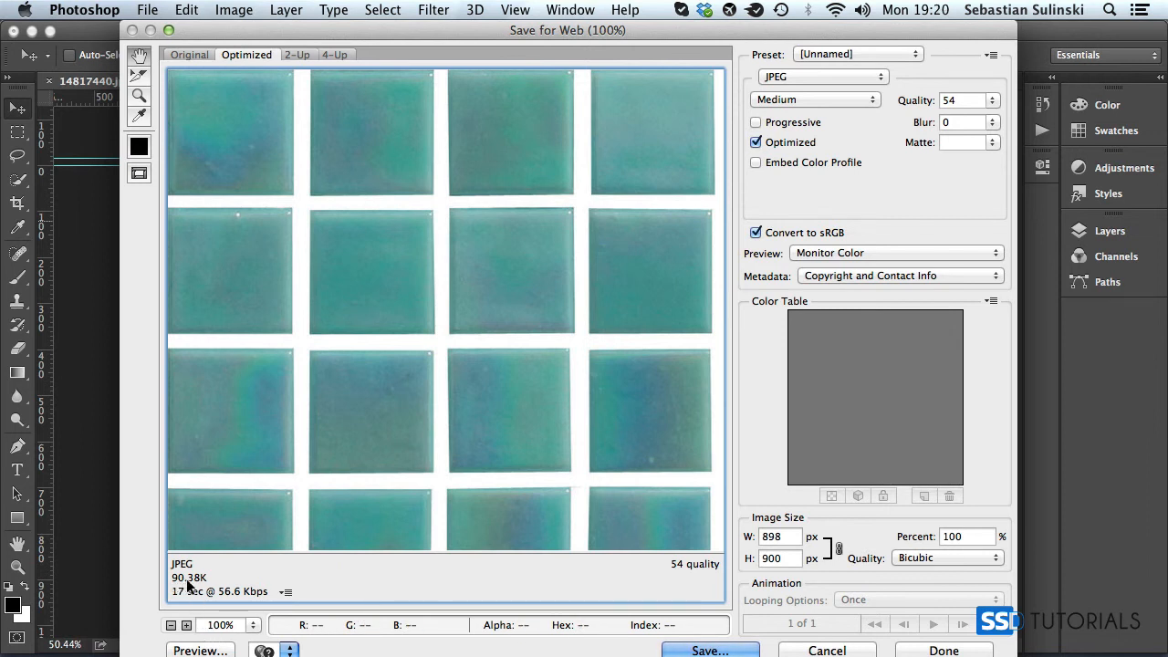
pyautogui.moveTo(208, 584)
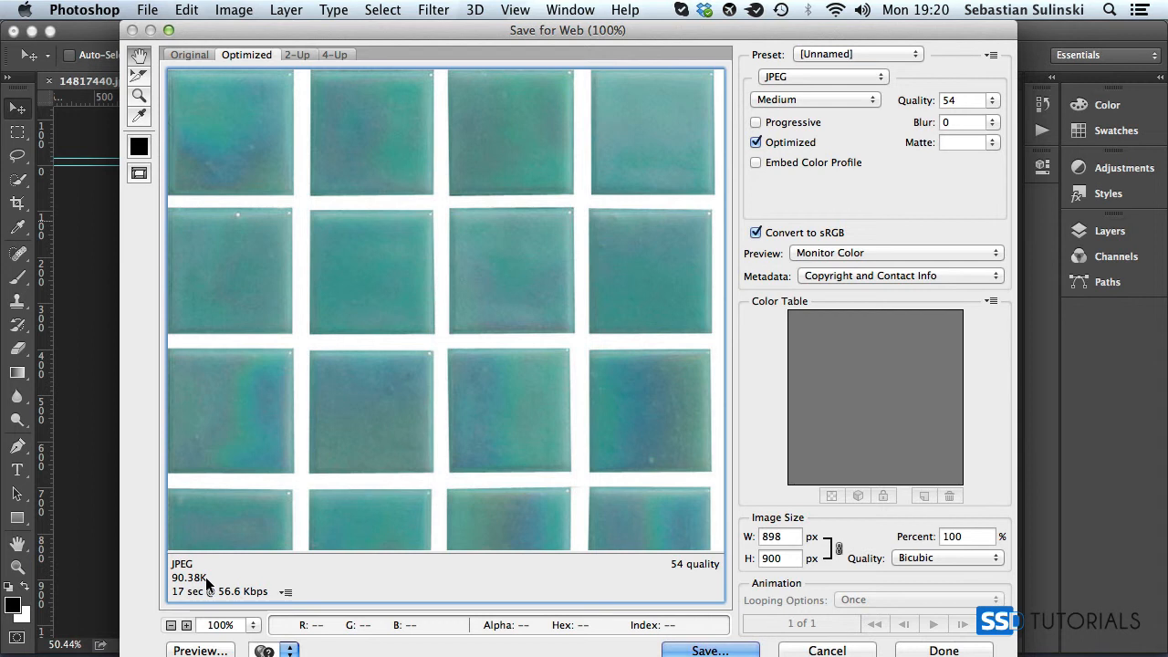
# Show the 2-Up comparison of the 2.31M original and the 90.38K JPEG at quality 54
pyautogui.click(295, 55)
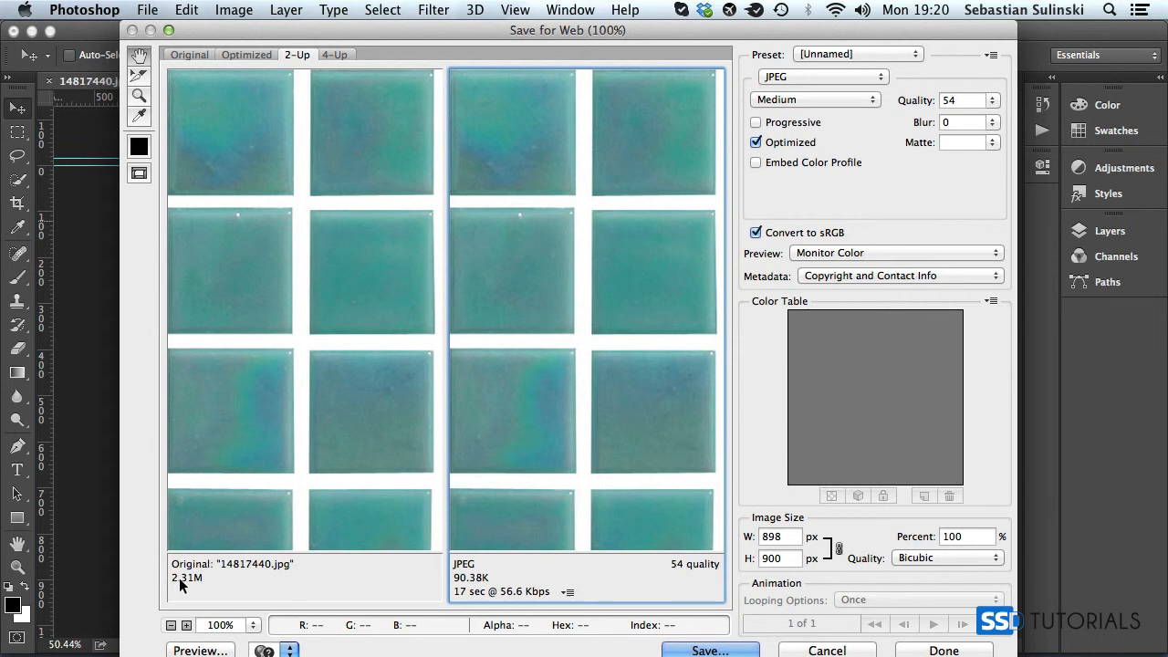
pyautogui.moveTo(387, 587)
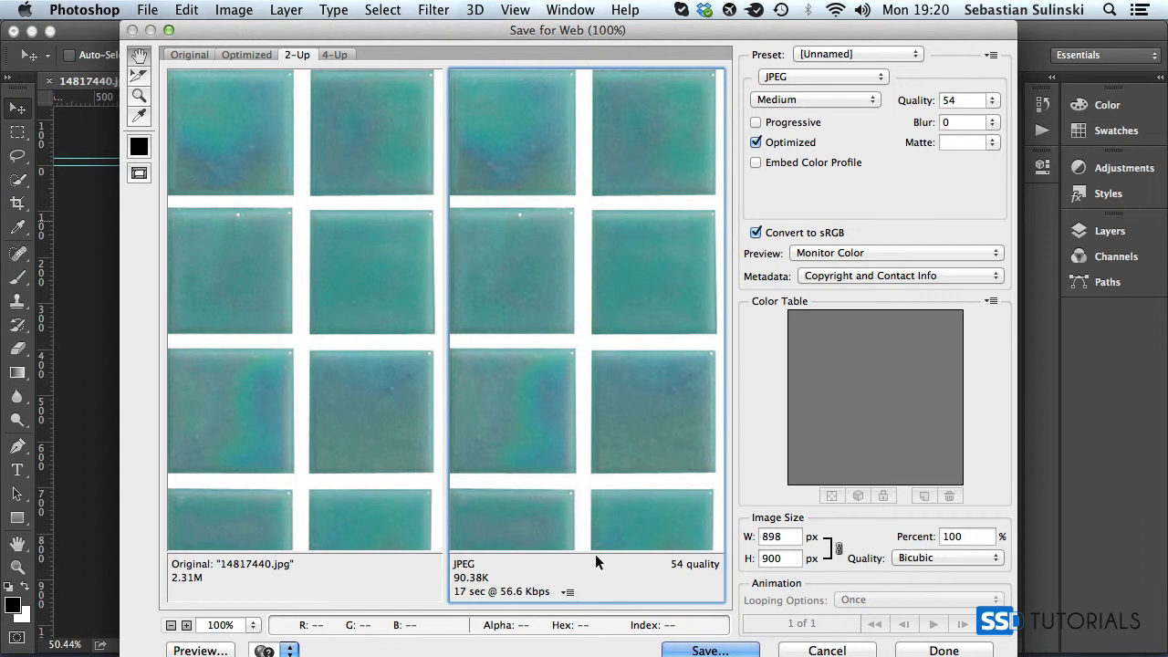
# Save the optimised ~90 KB JPEG for web, then close the tile document without saving changes
pyautogui.click(820, 77)
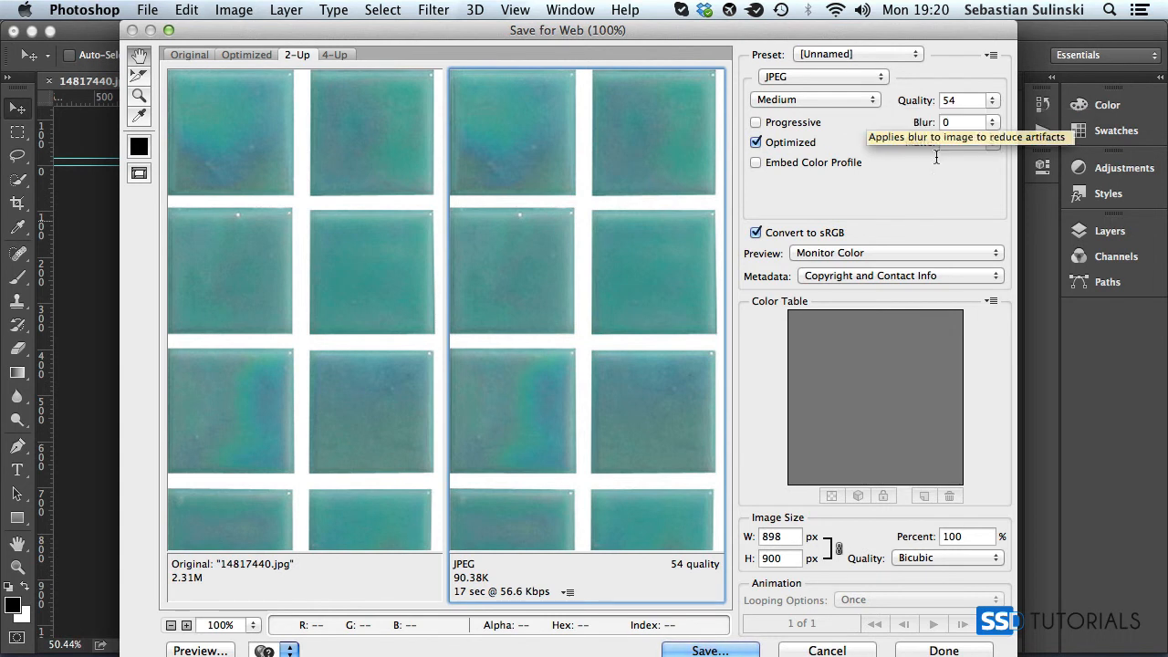
pyautogui.moveTo(418, 346)
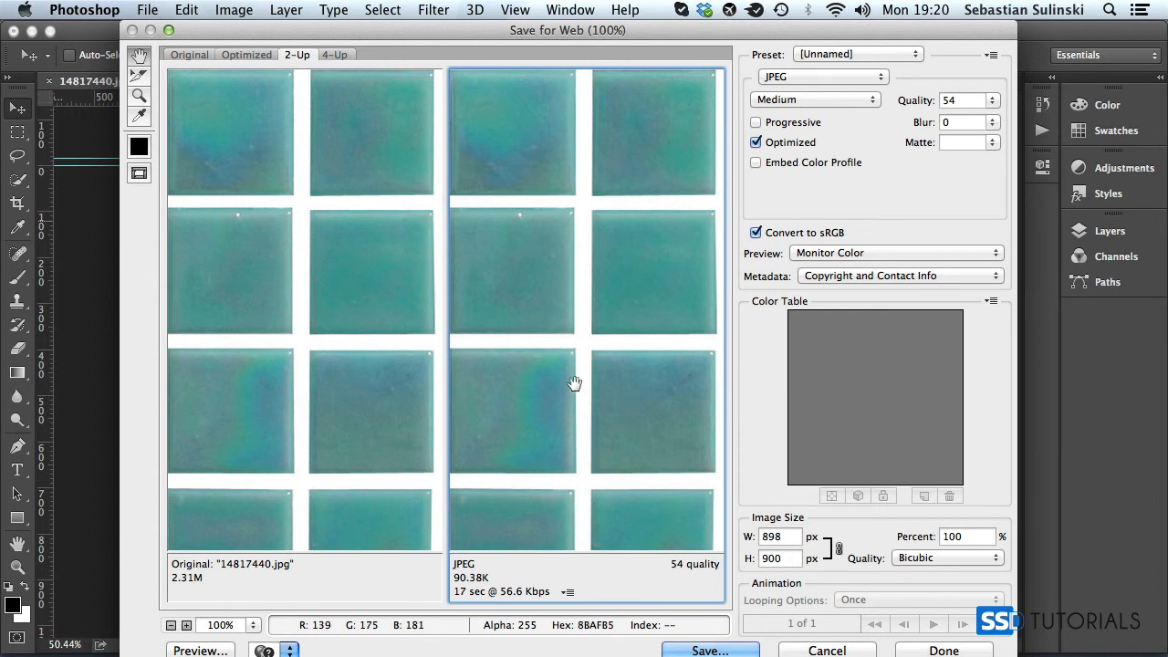
pyautogui.moveTo(580, 394)
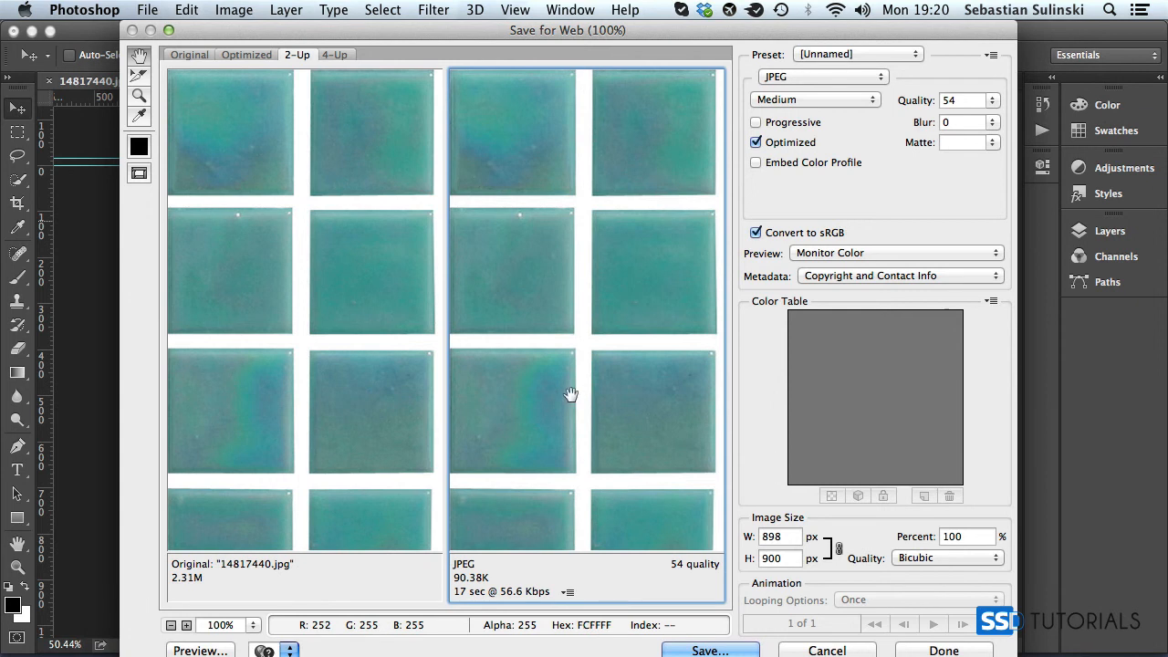
pyautogui.moveTo(975, 98)
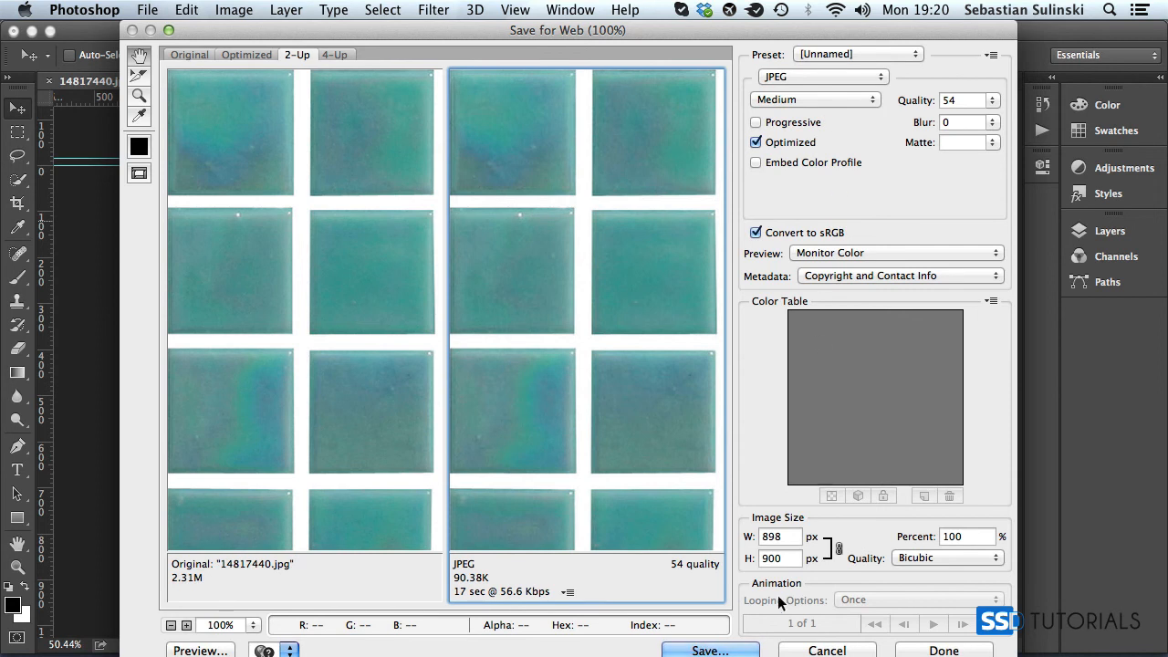
pyautogui.click(710, 650)
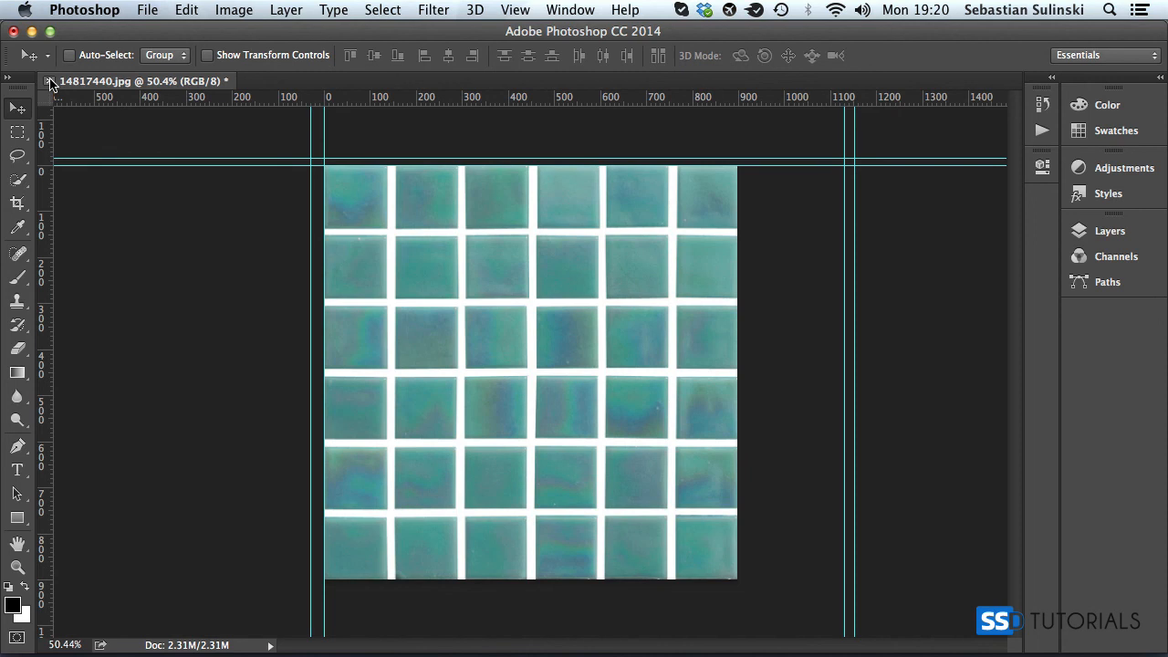
pyautogui.click(50, 80)
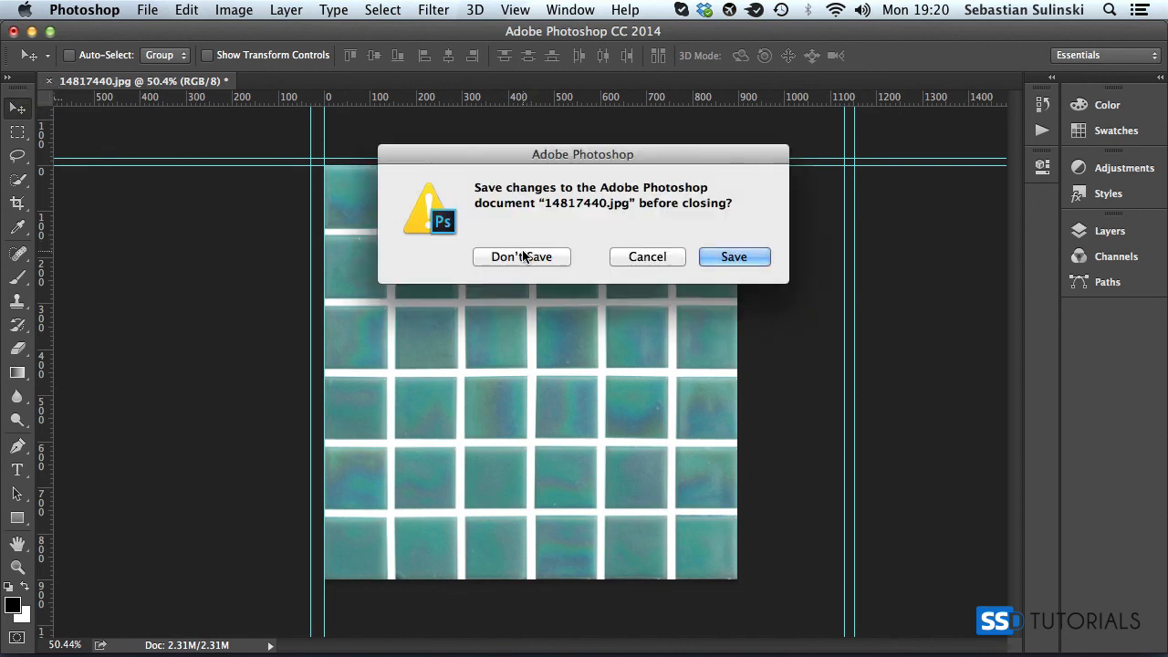
pyautogui.click(522, 256)
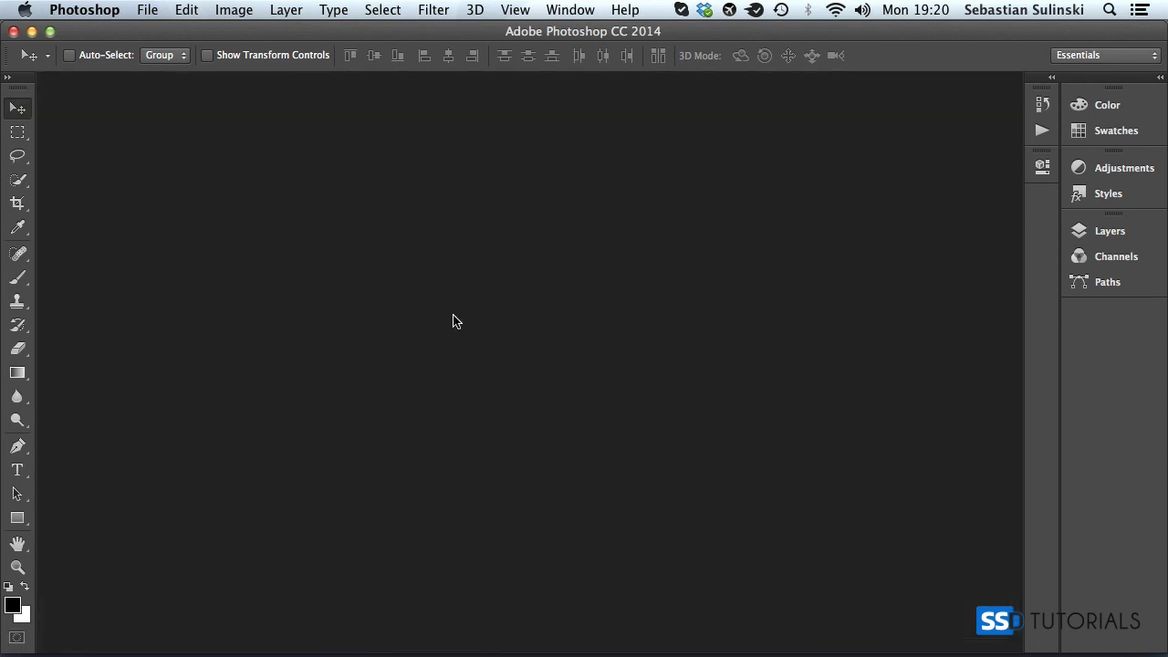